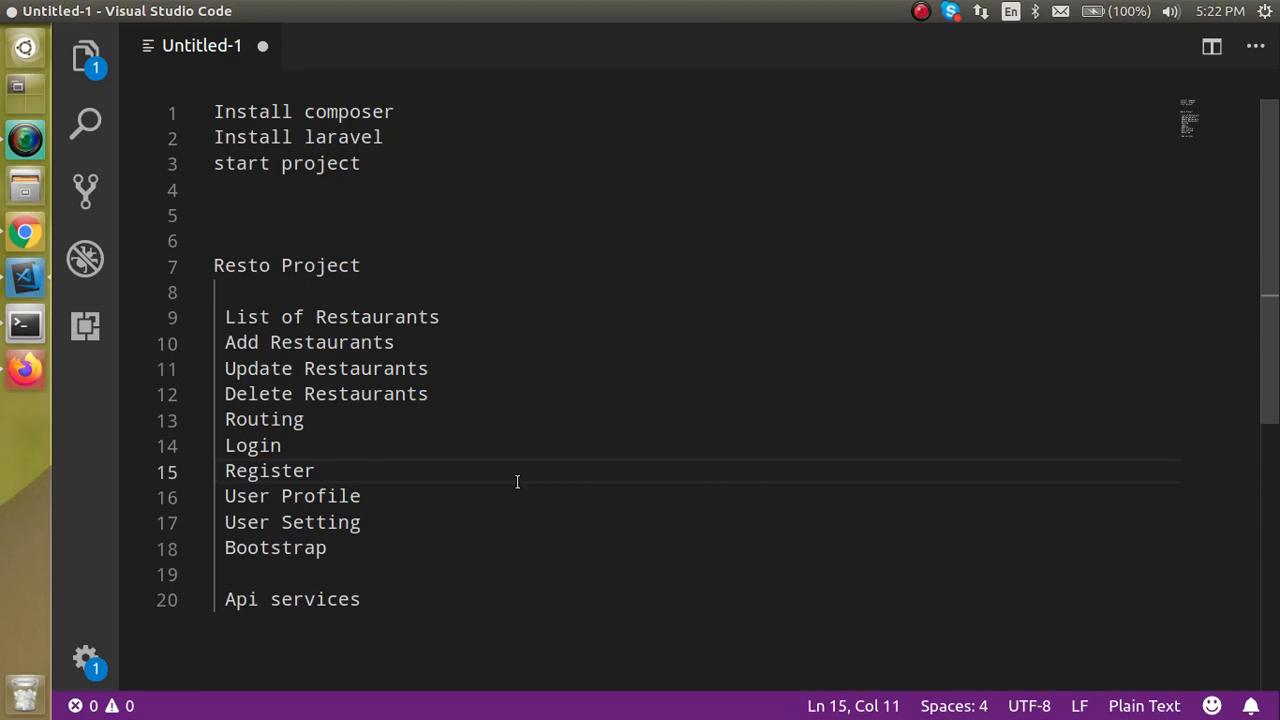
pyautogui.moveTo(404, 212)
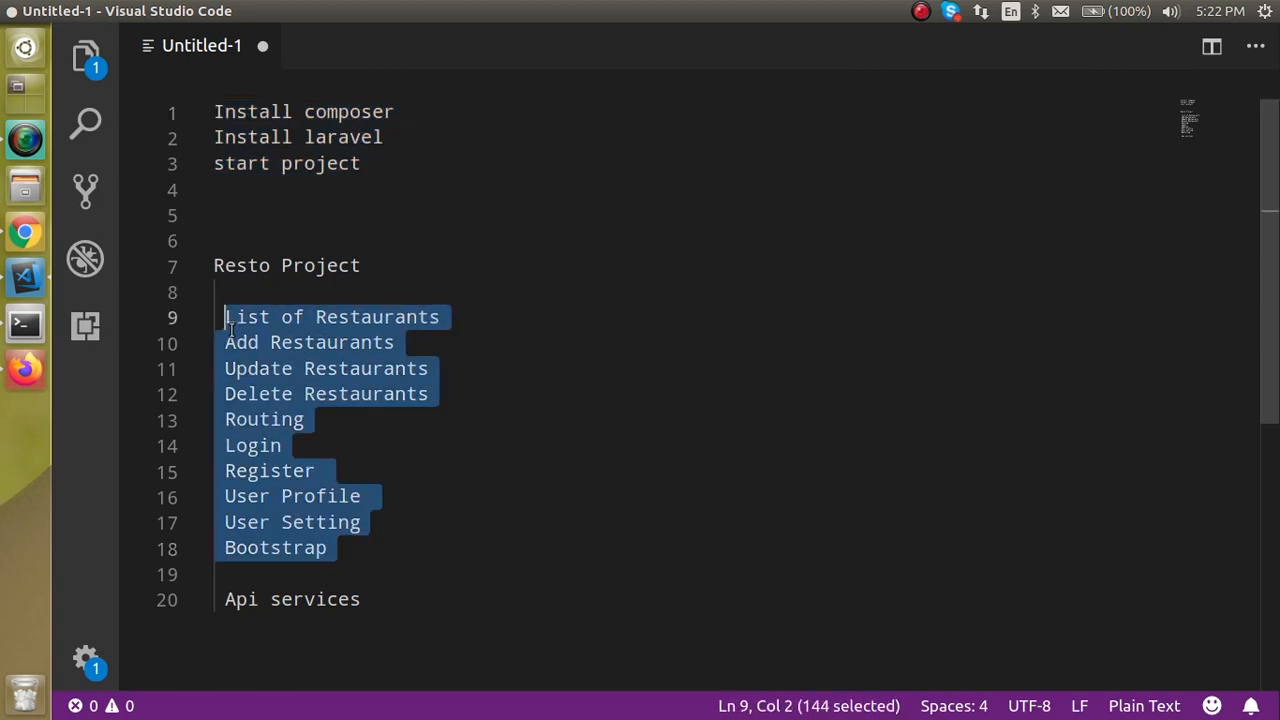
# - Review the project notes, selecting words like composer and services in the feature list
pyautogui.click(292, 342)
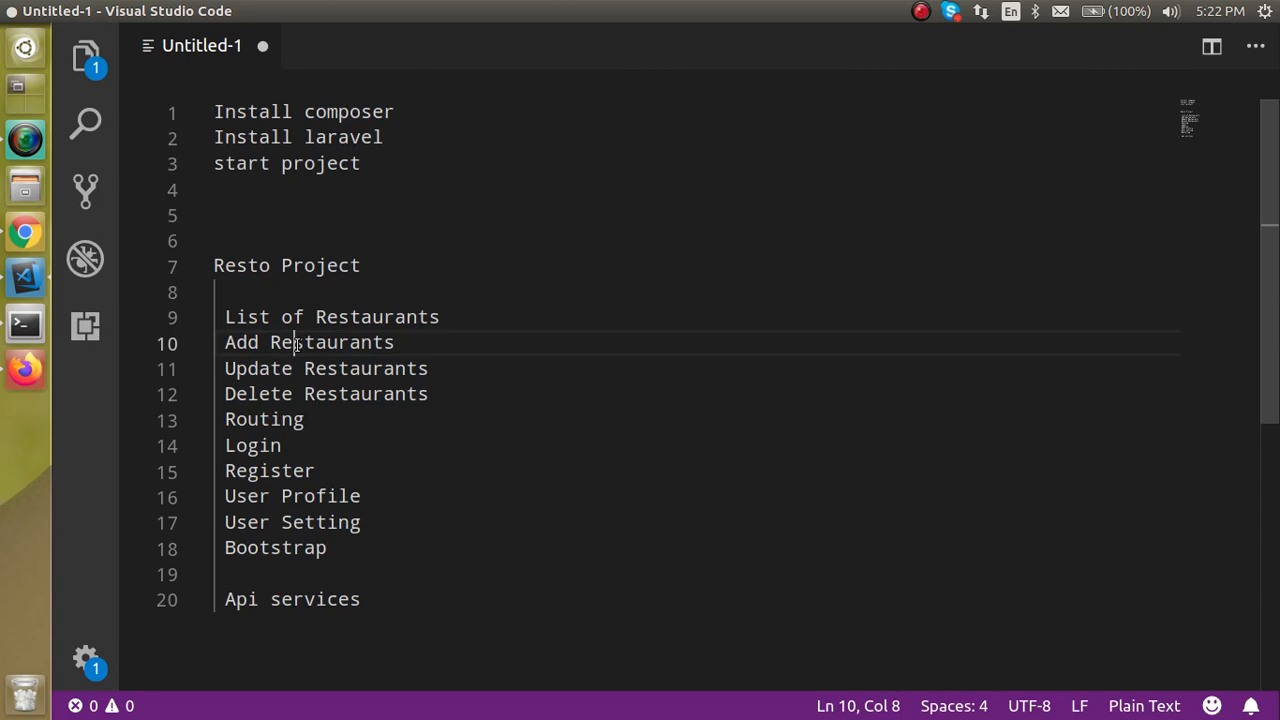
pyautogui.doubleClick(348, 112)
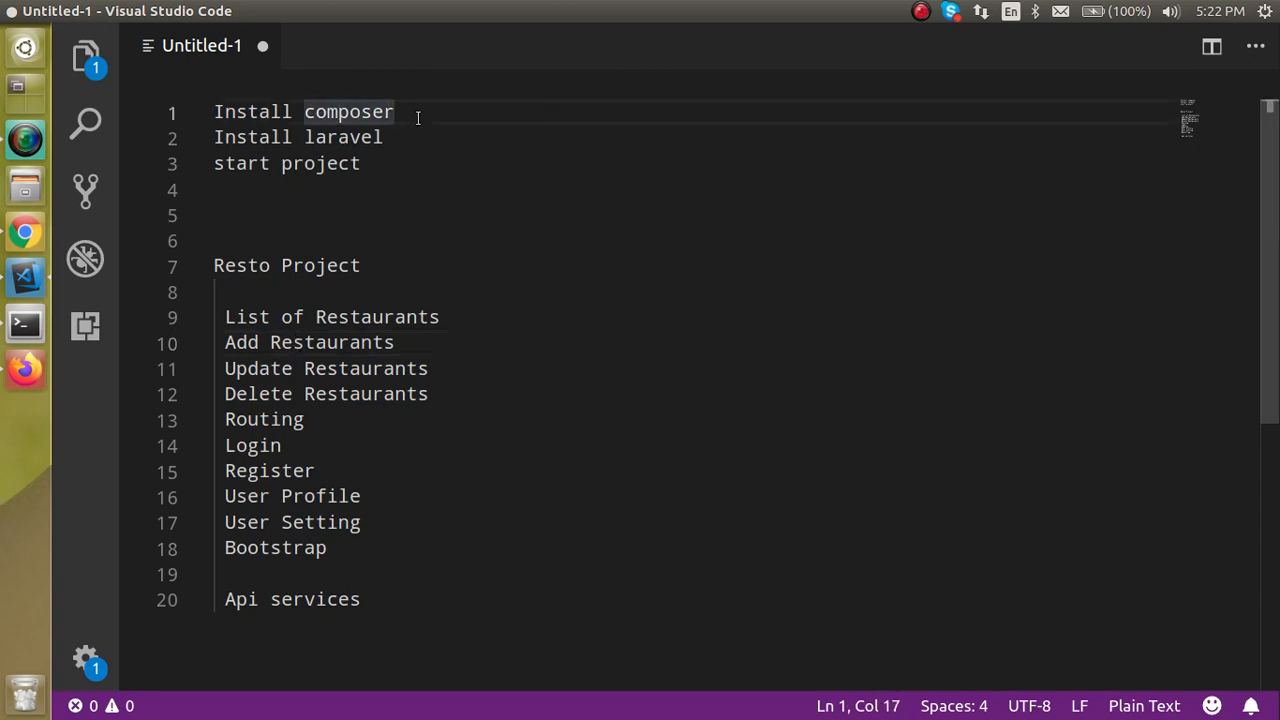
pyautogui.click(364, 164)
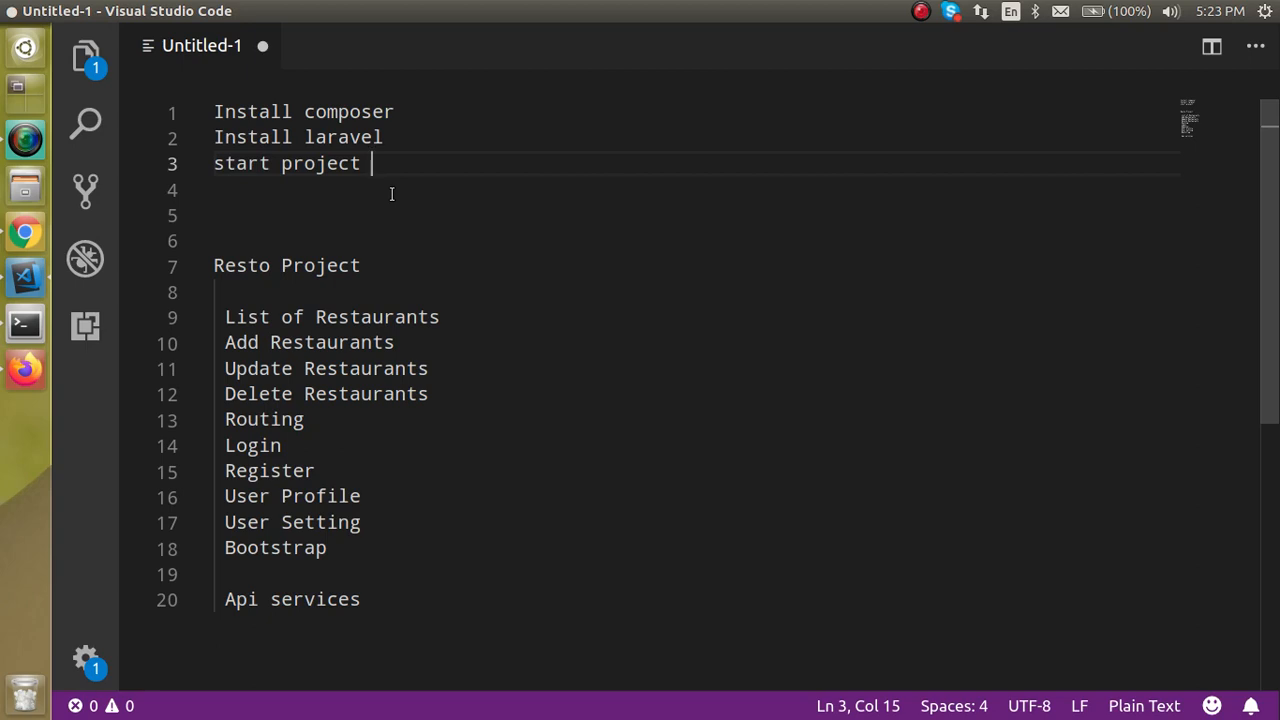
pyautogui.moveTo(486, 318)
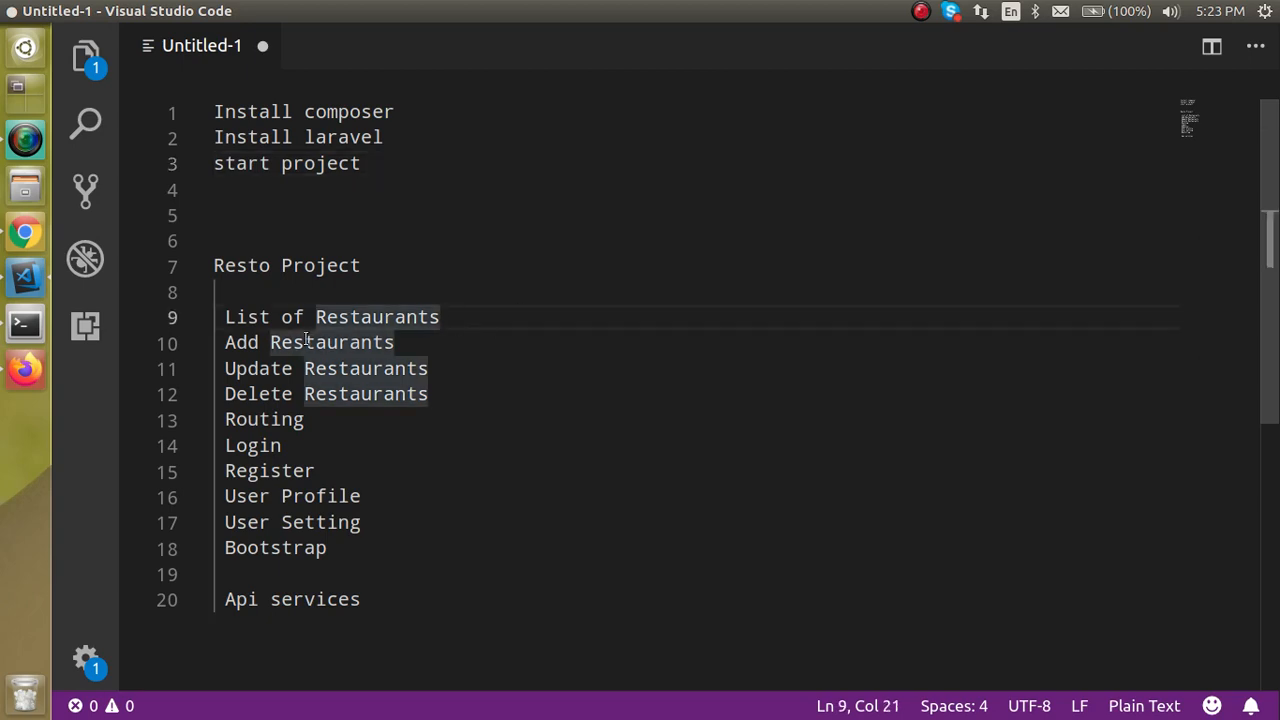
pyautogui.click(400, 344)
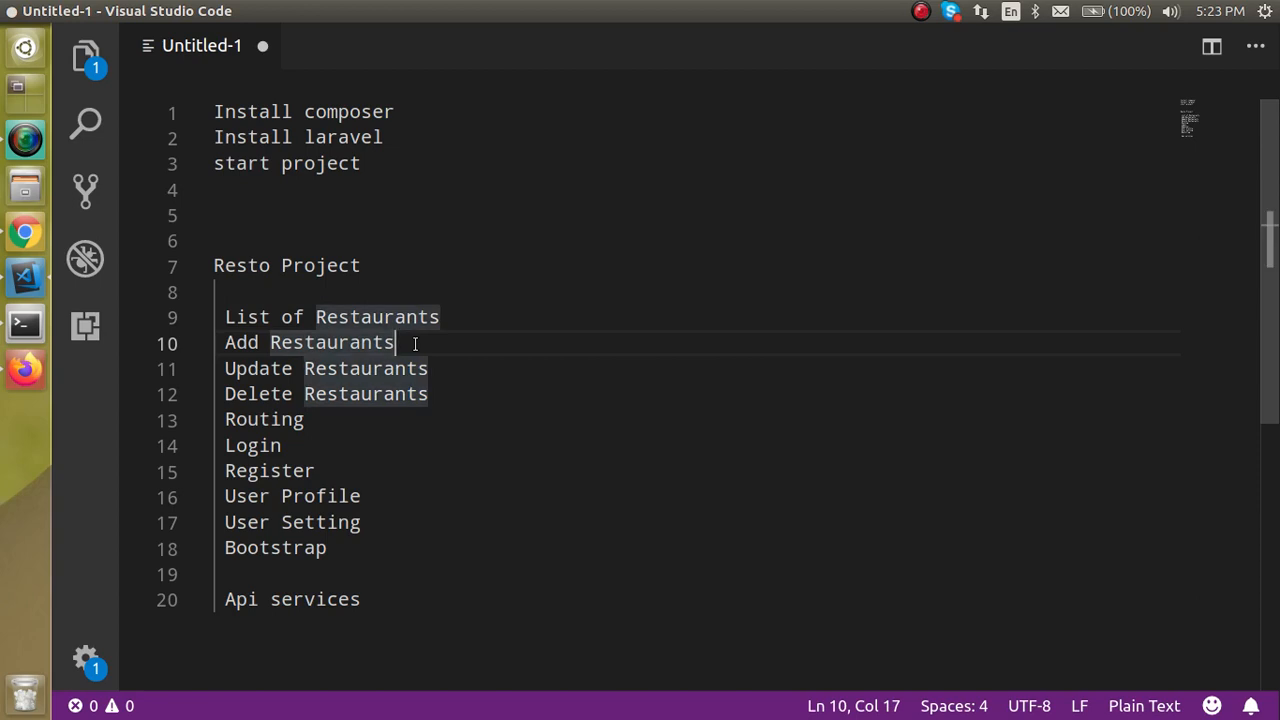
pyautogui.moveTo(352, 412)
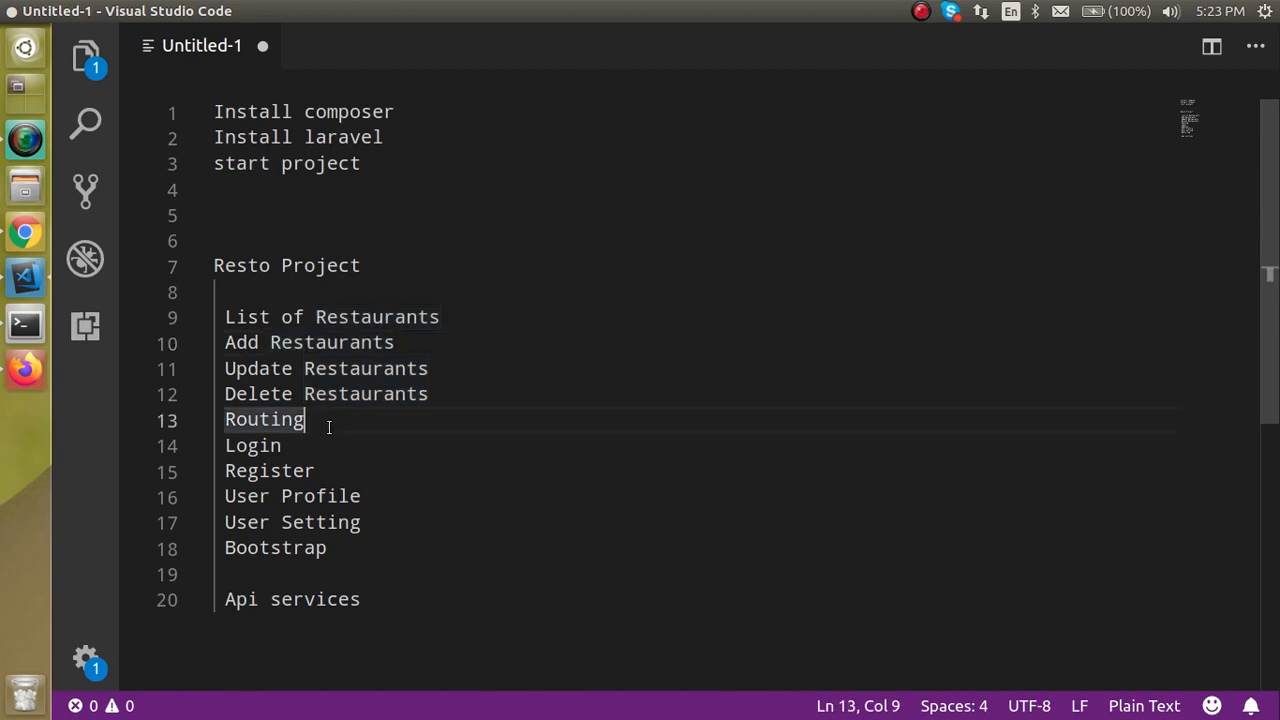
pyautogui.moveTo(358, 486)
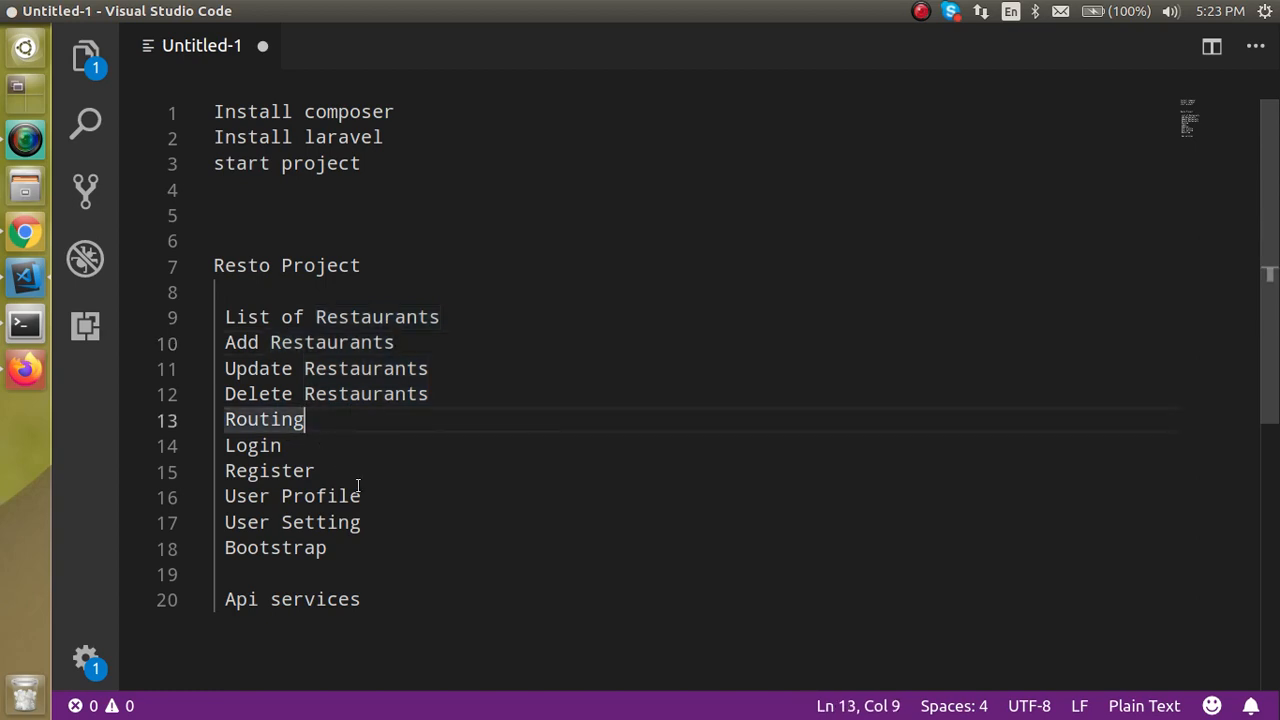
pyautogui.click(340, 548)
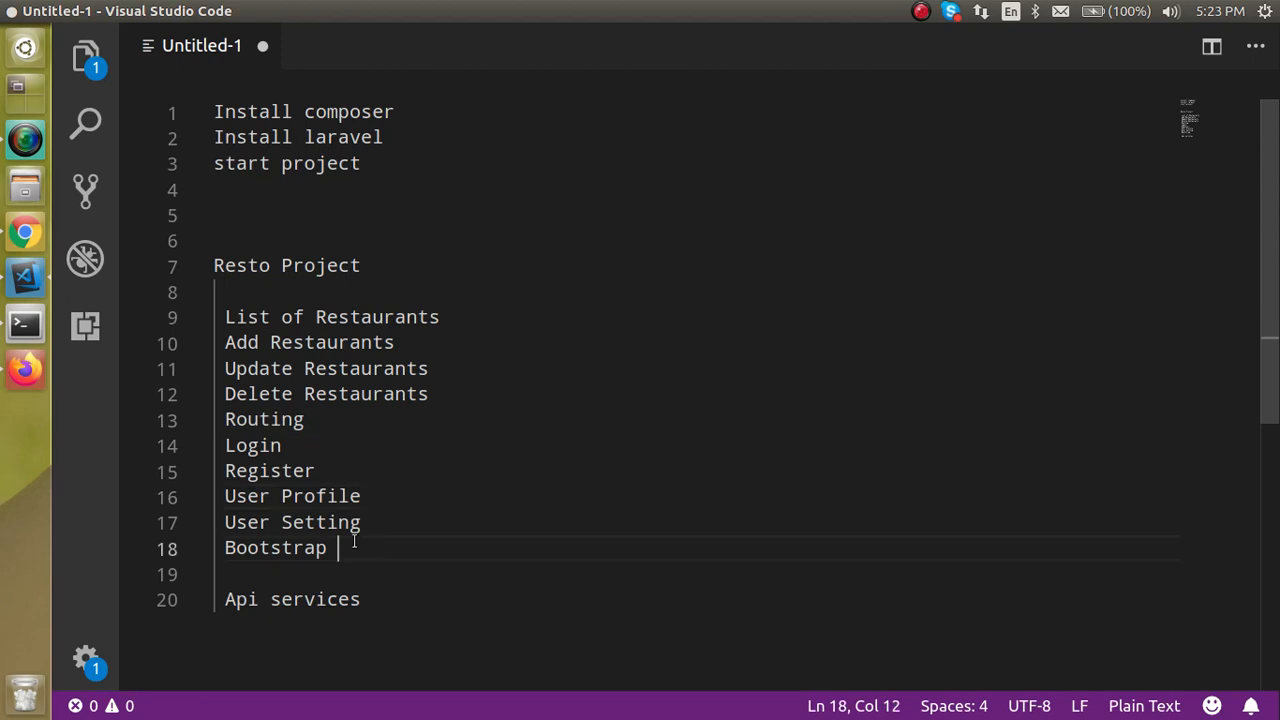
pyautogui.doubleClick(312, 600)
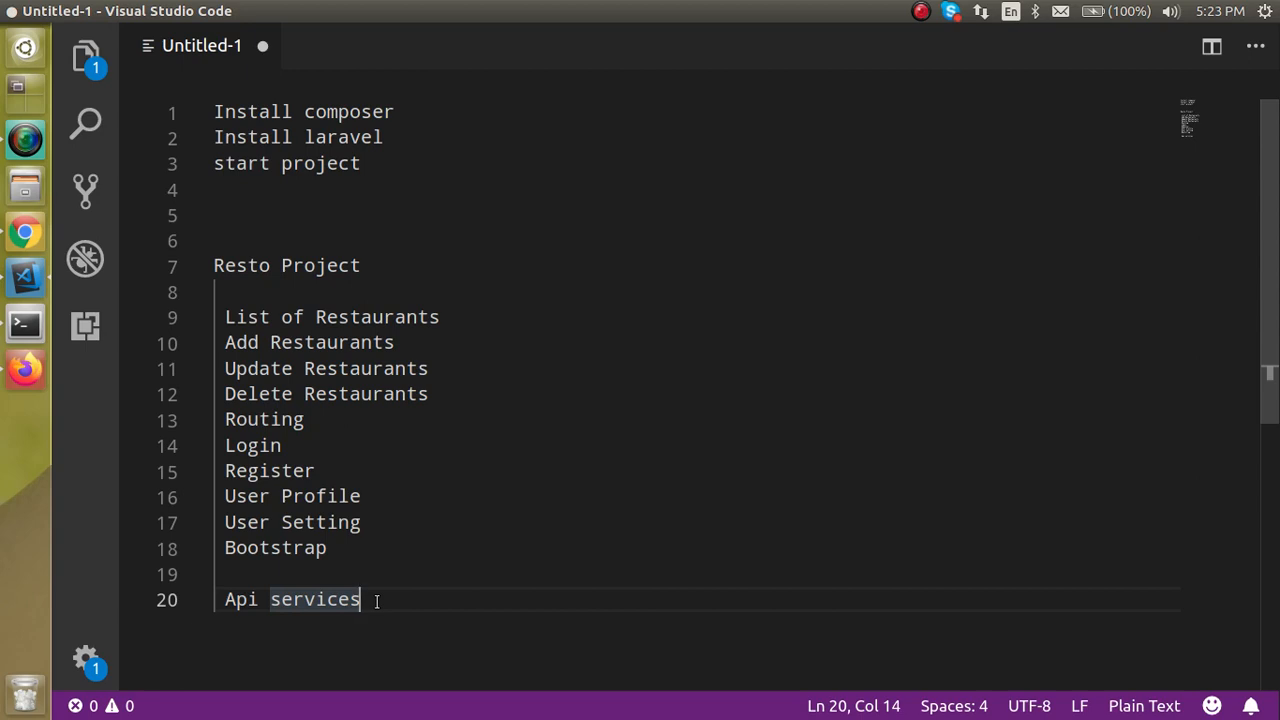
pyautogui.moveTo(24, 232)
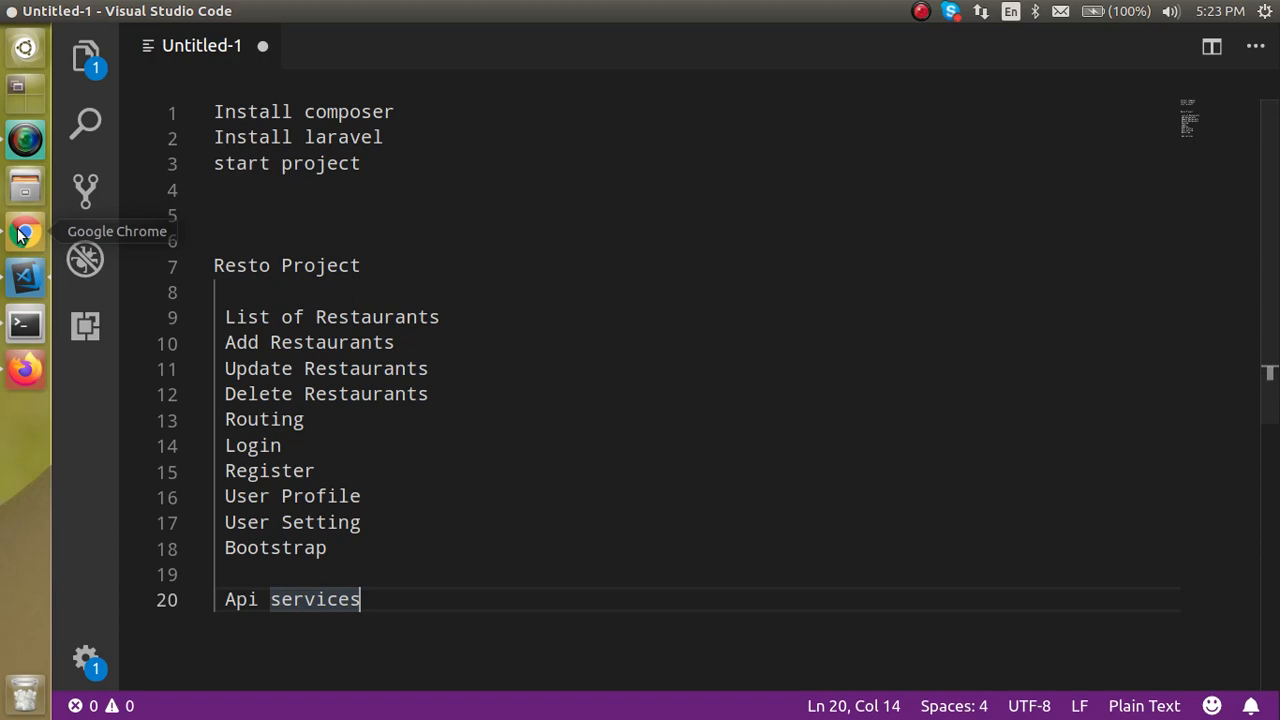
pyautogui.moveTo(24, 288)
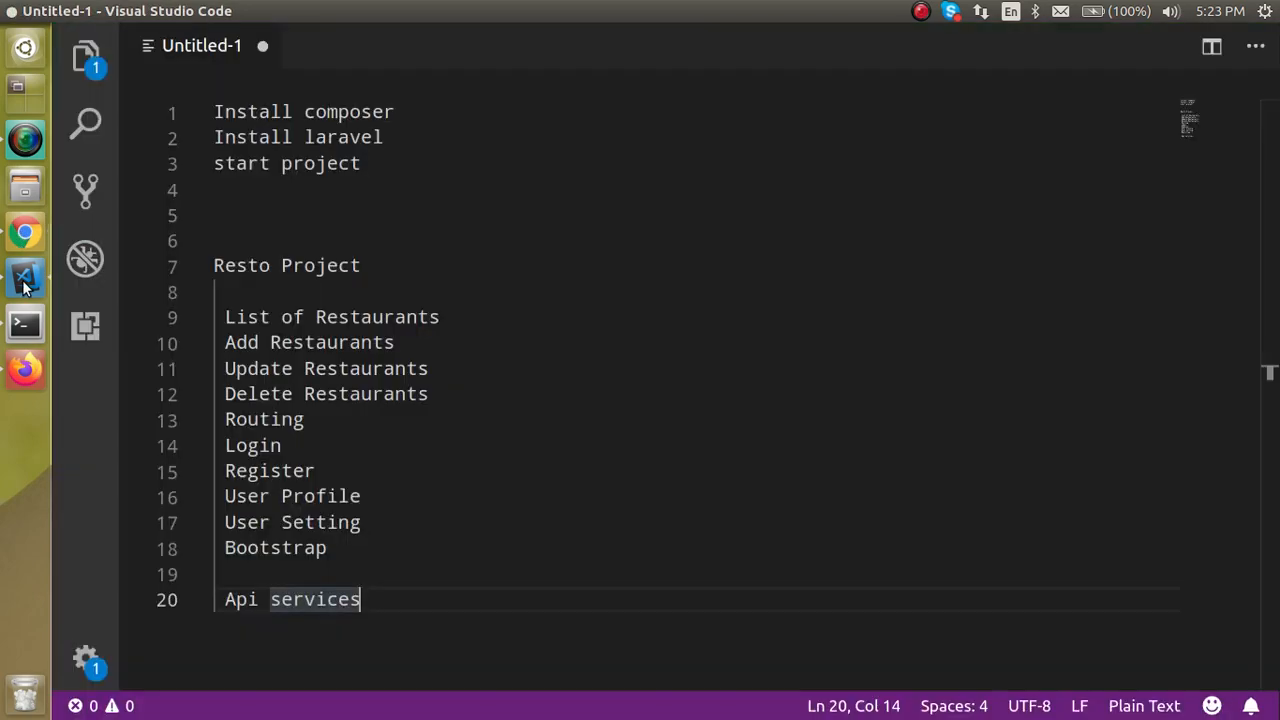
pyautogui.moveTo(390, 150)
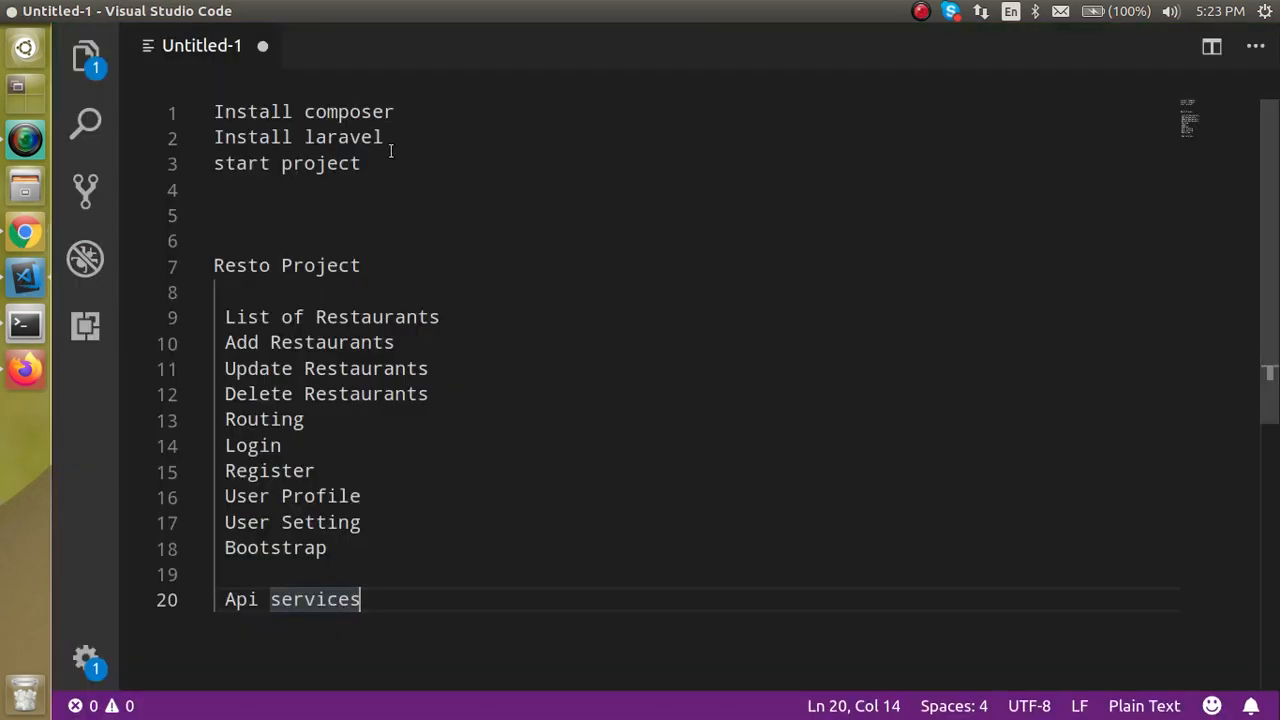
pyautogui.moveTo(24, 232)
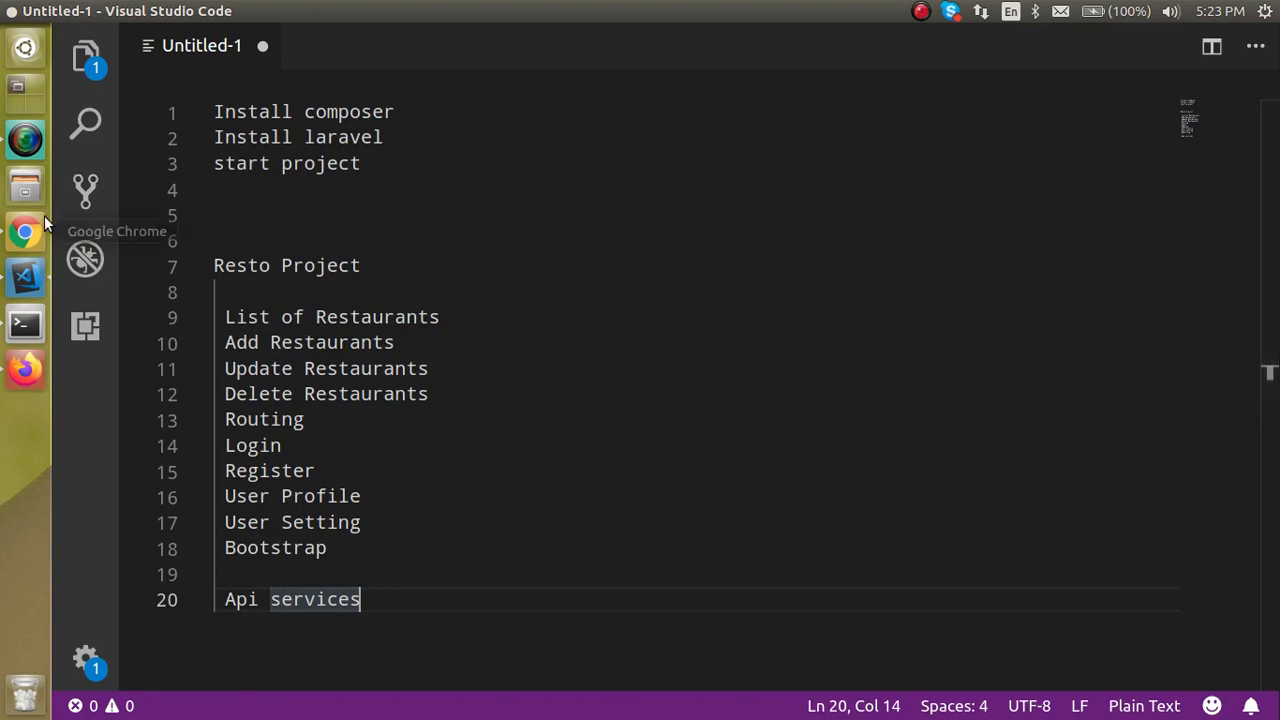
pyautogui.moveTo(24, 232)
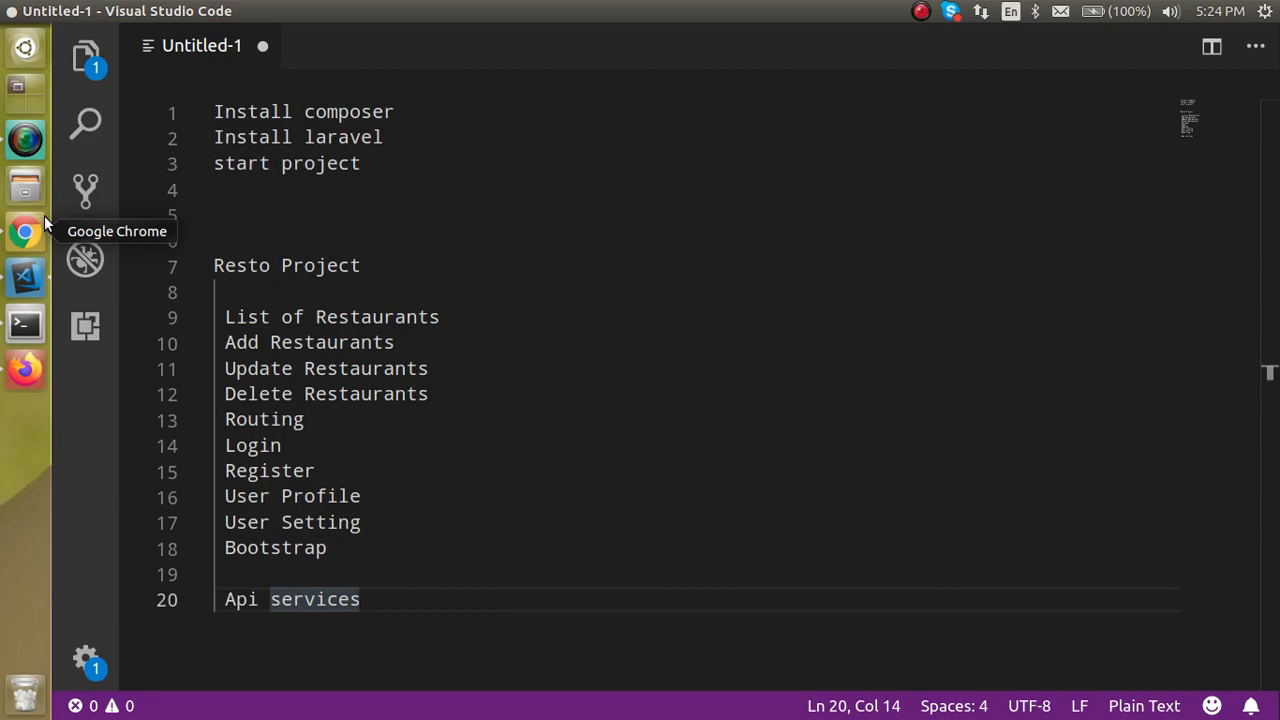
pyautogui.moveTo(28, 230)
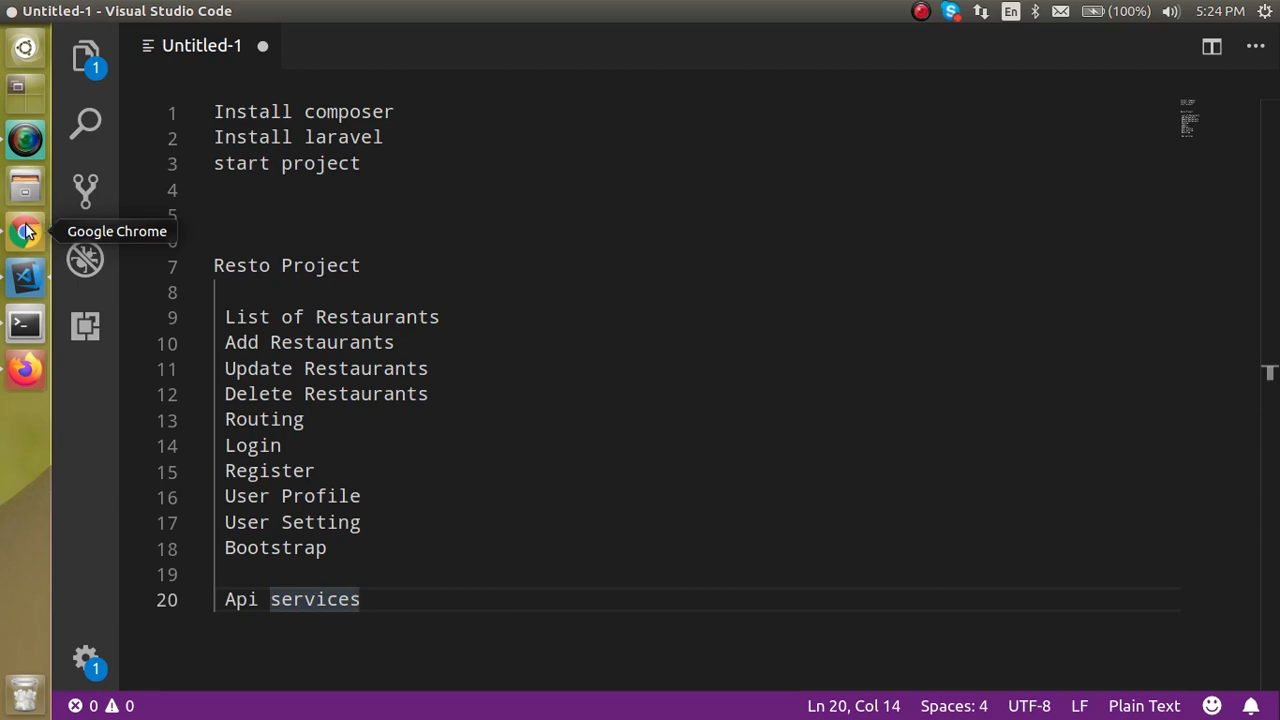
# - Reach getcomposer.org's Download page from a Google search for composer in Chrome
pyautogui.click(24, 232)
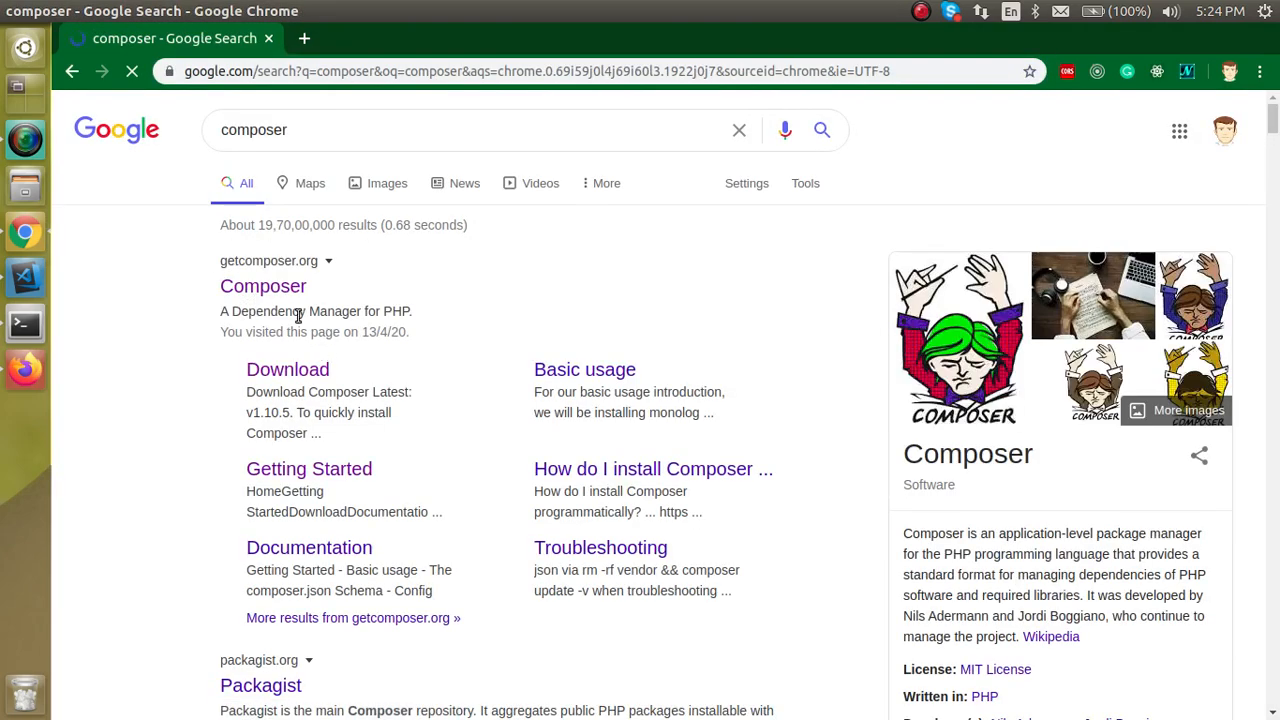
pyautogui.click(264, 286)
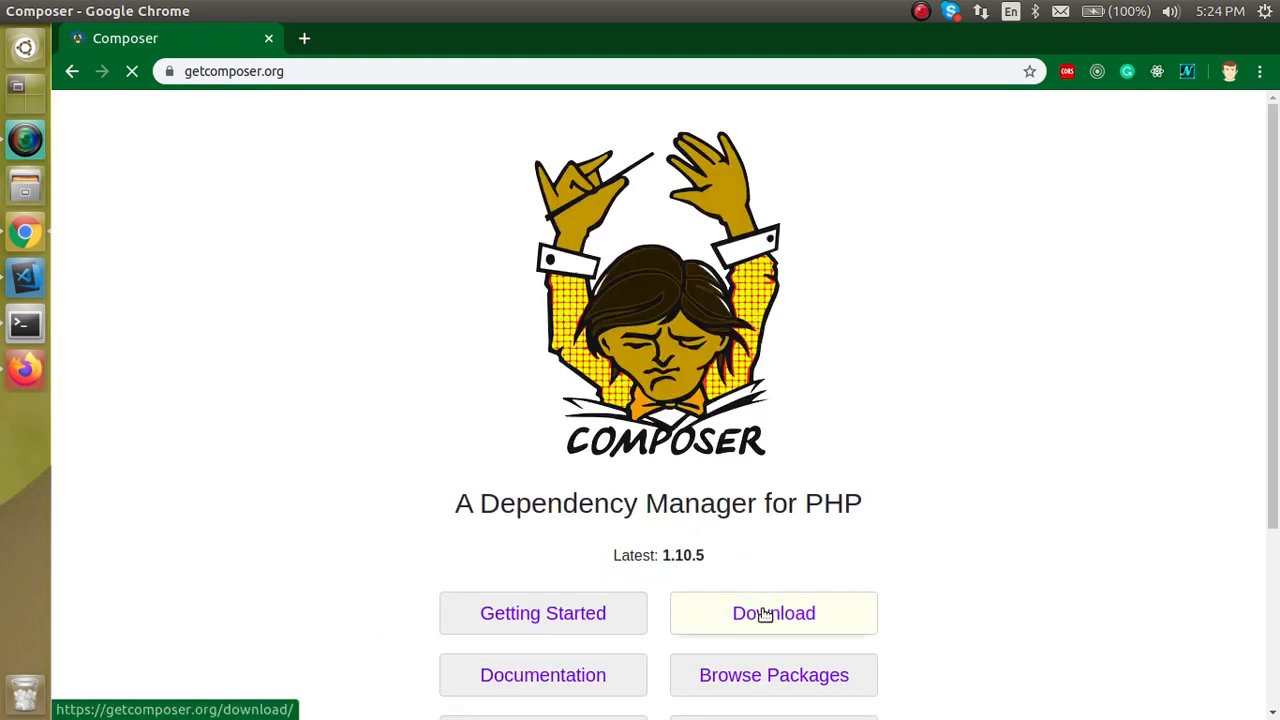
pyautogui.click(772, 612)
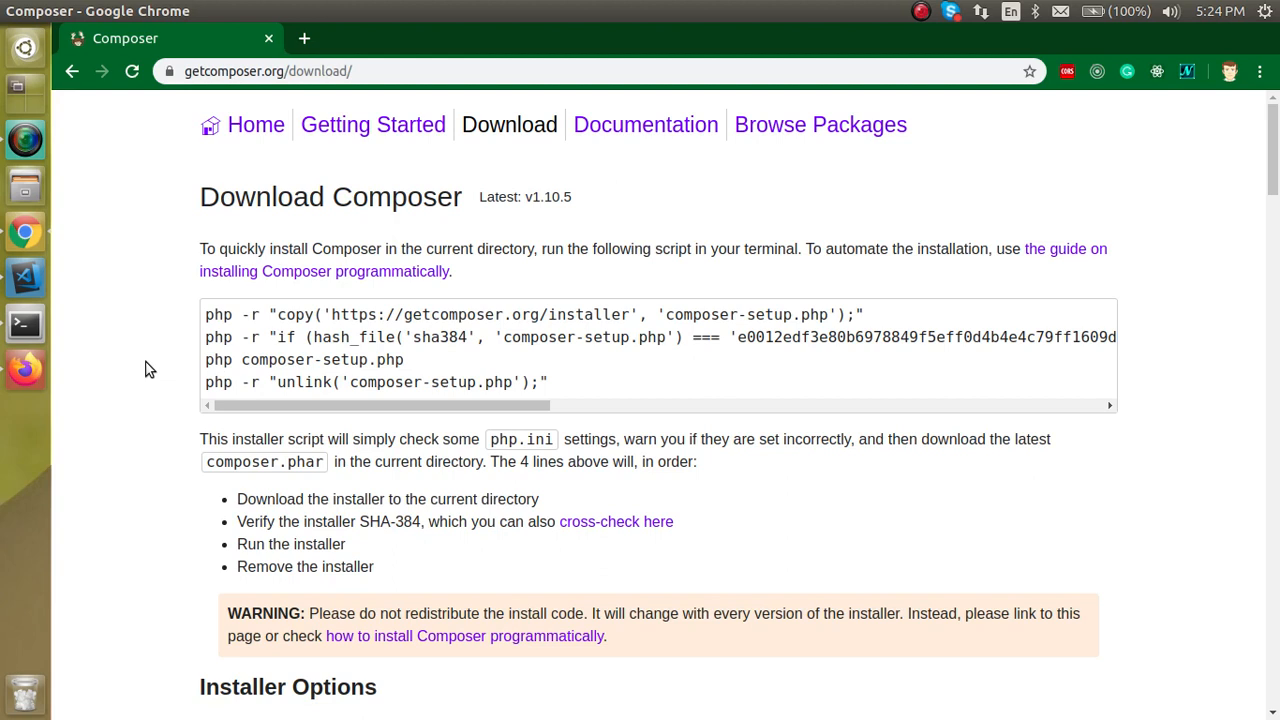
pyautogui.moveTo(470, 364)
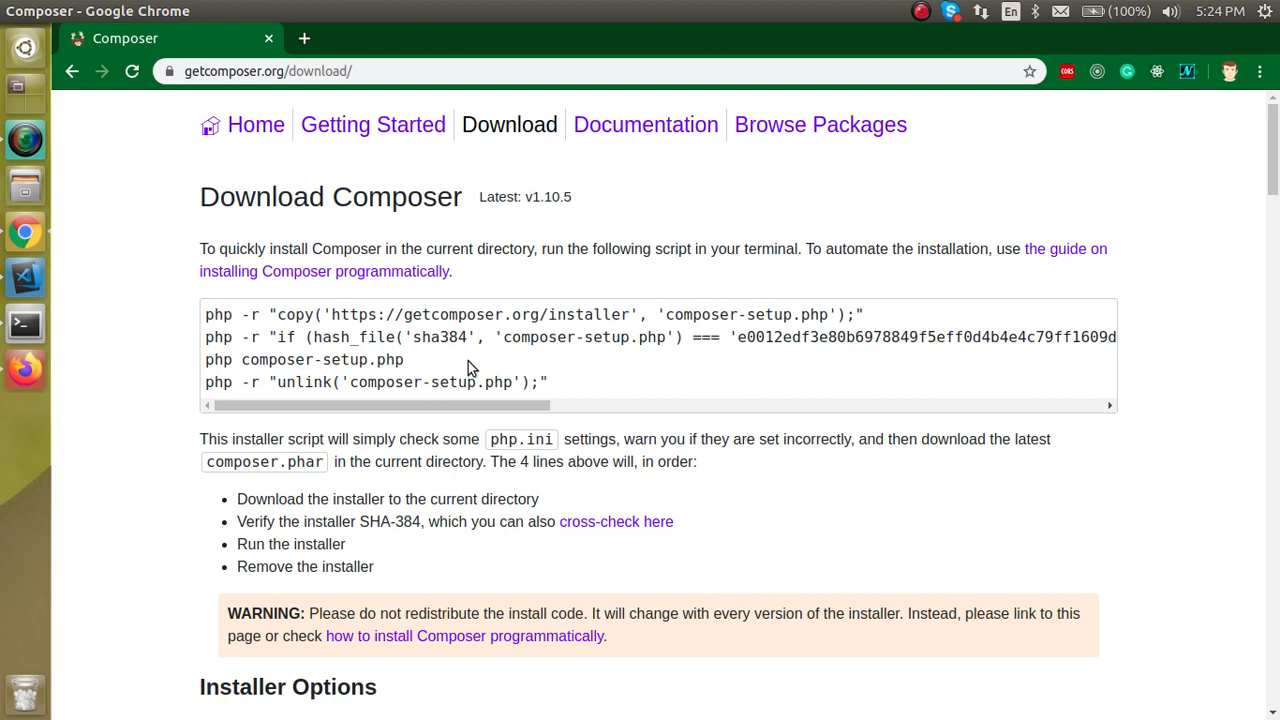
# - Run the first php -r installer command in Terminal to download composer-setup.php
pyautogui.moveTo(206, 314); pyautogui.dragTo(404, 360)
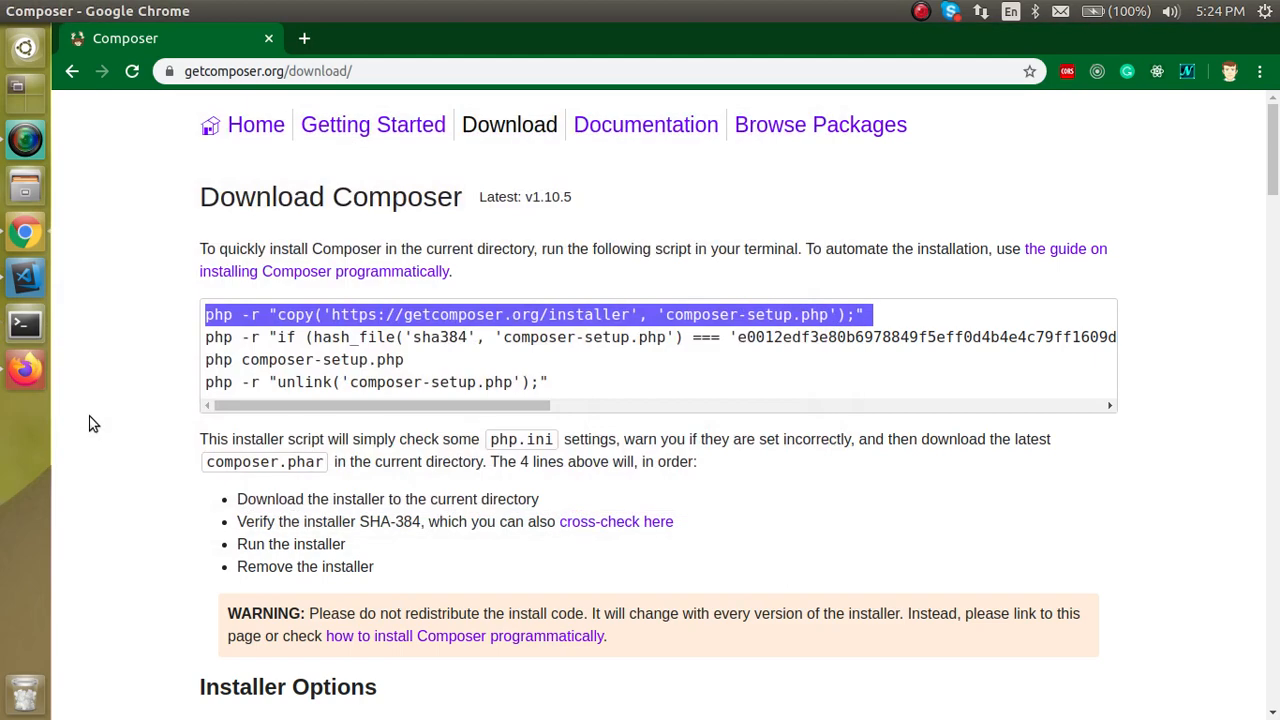
pyautogui.click(24, 322)
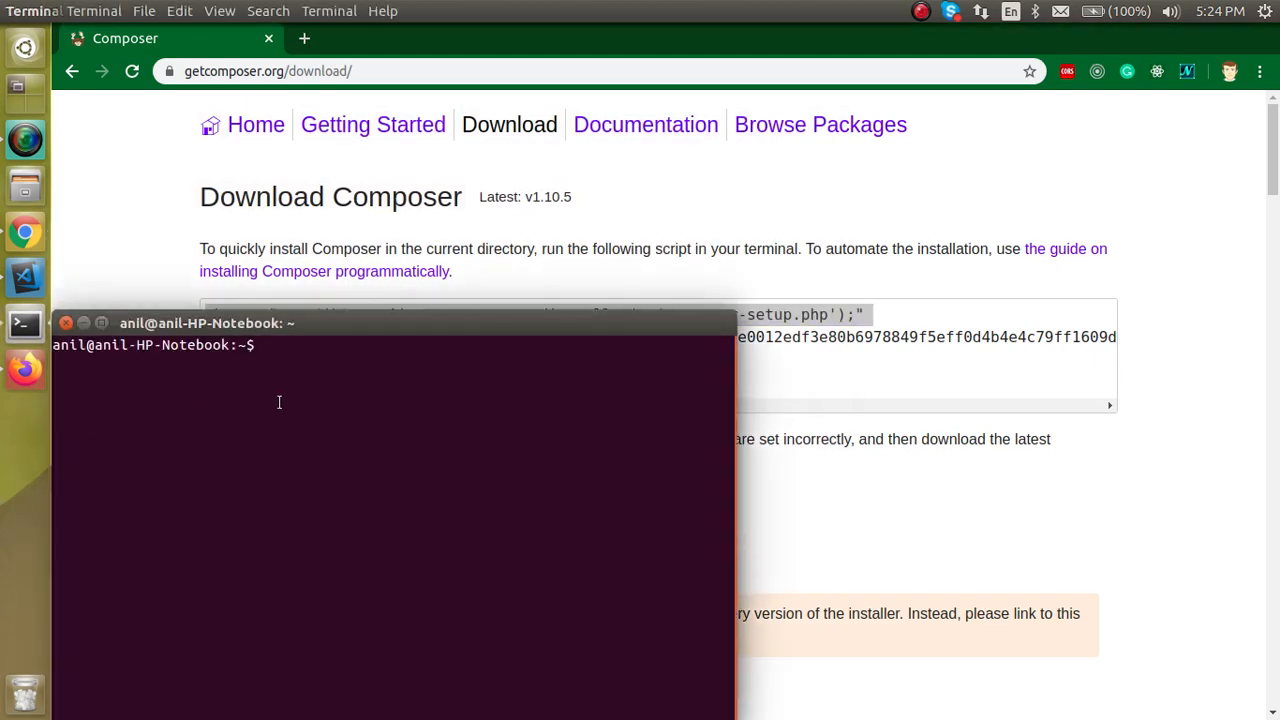
pyautogui.write('php -r "copy(\'https://getcomposer.org/installer\', \'composer-setup.php\');"')
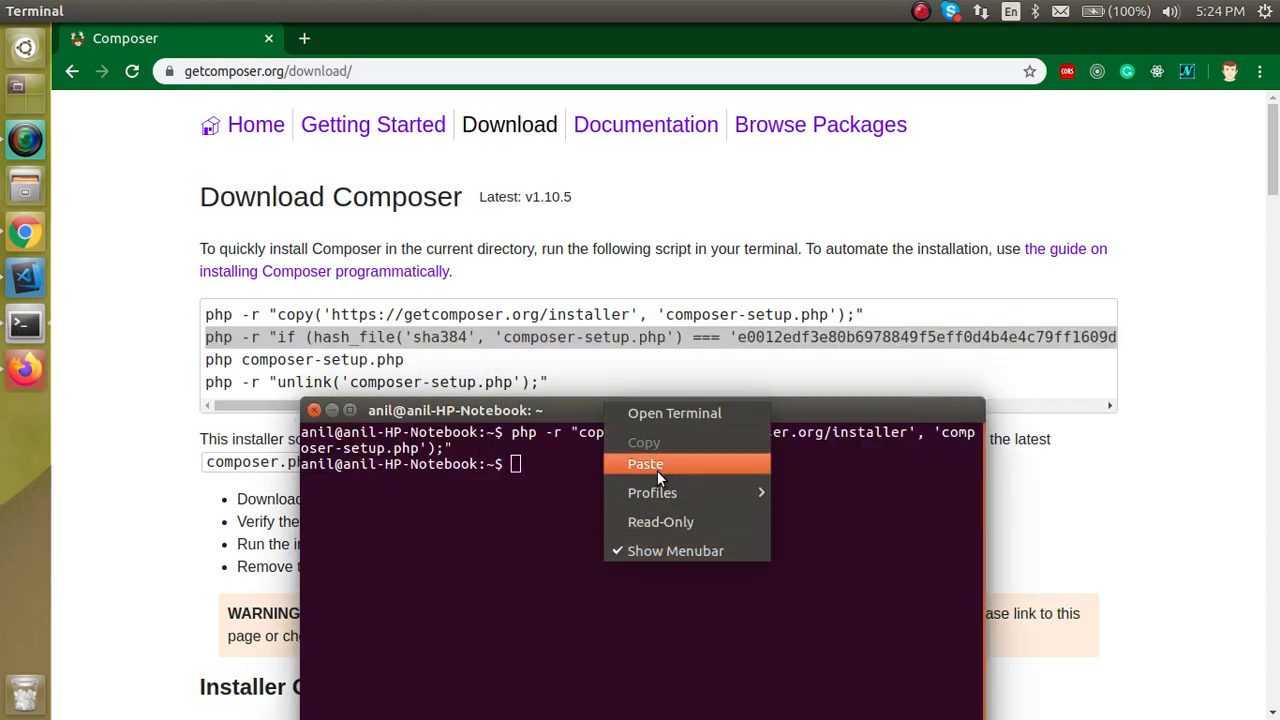
pyautogui.click(644, 464)
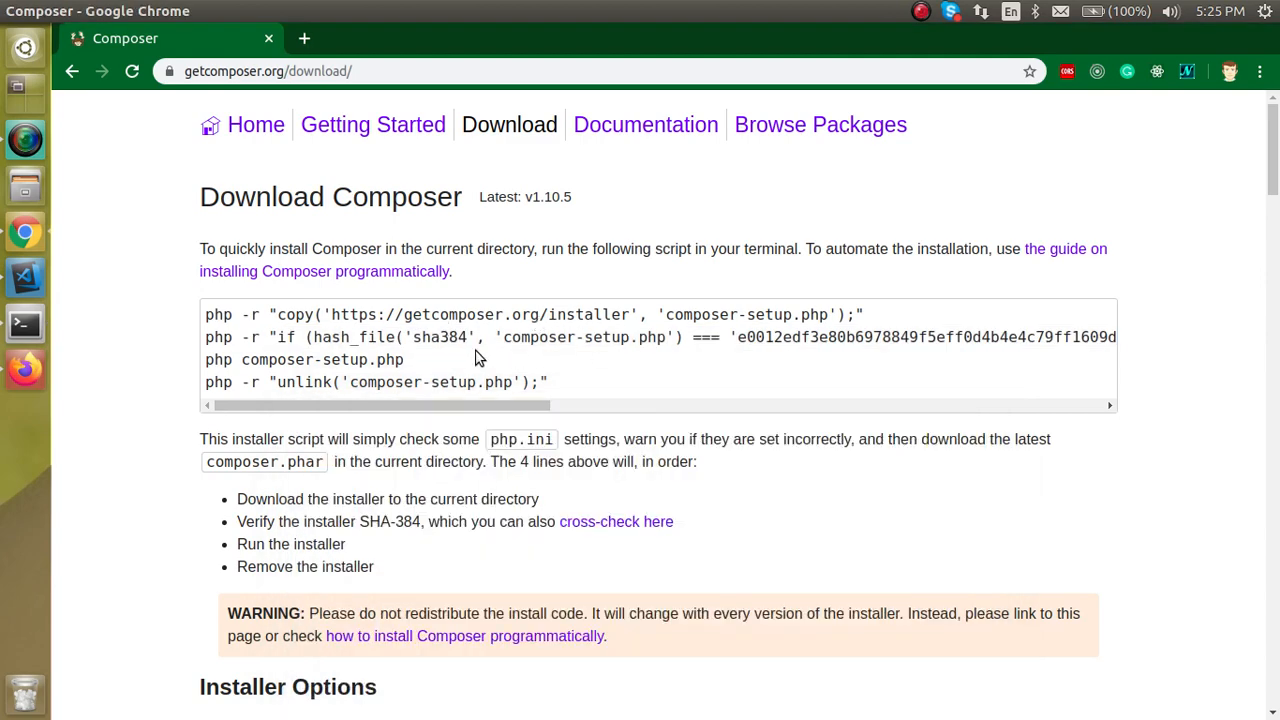
# - Copy the hash-check command from the download page for the next step
pyautogui.doubleClick(538, 336)
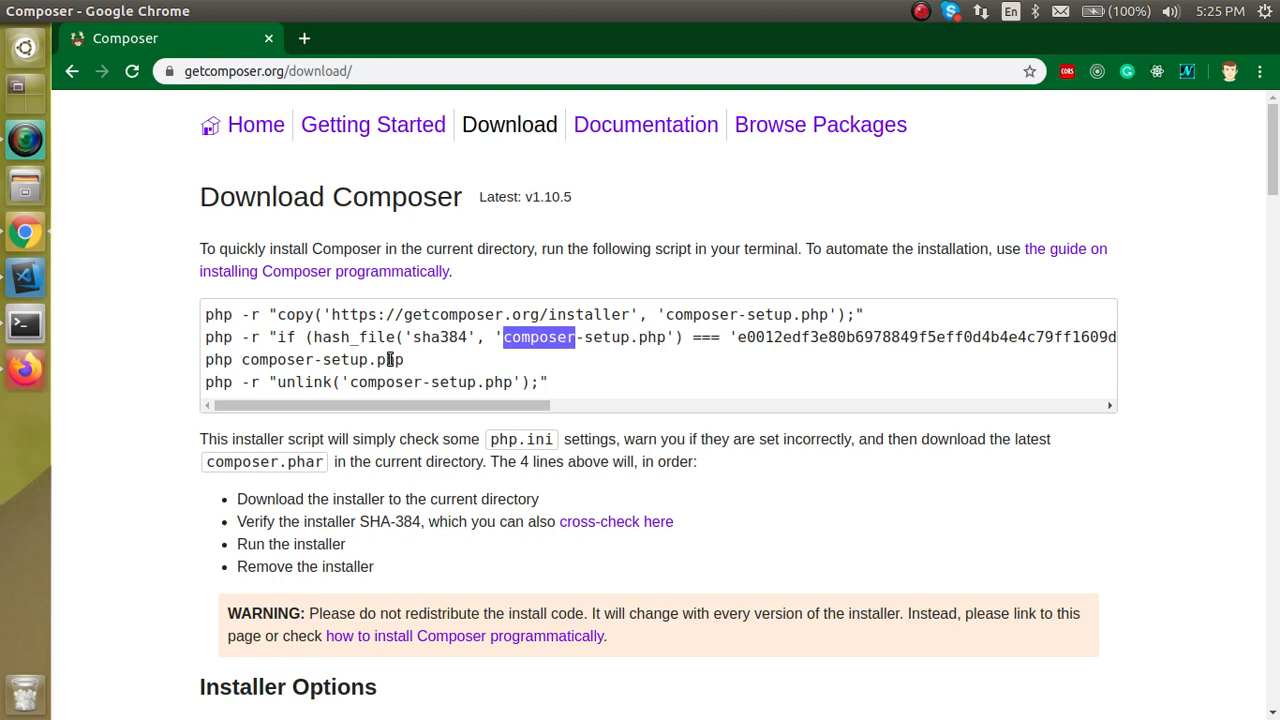
pyautogui.rightClick(304, 360)
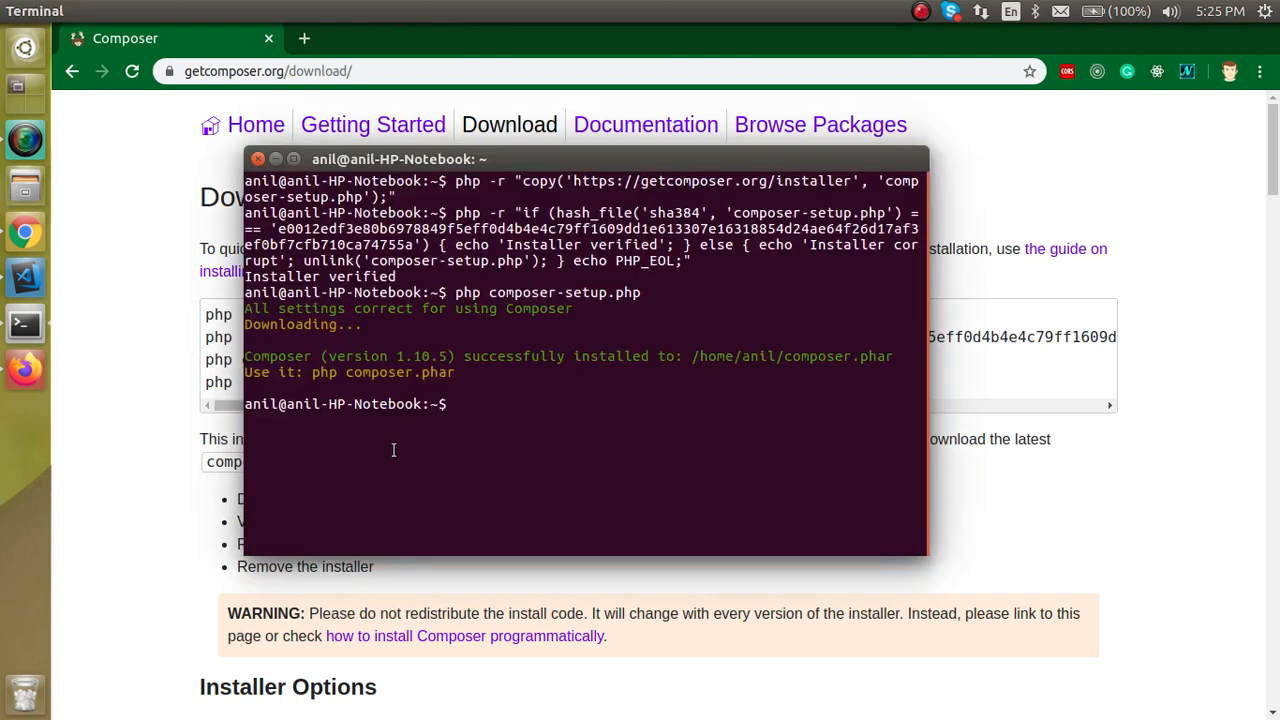
# - Run the hash check and php composer-setup.php, confirming 'Installer verified'
pyautogui.write('c')
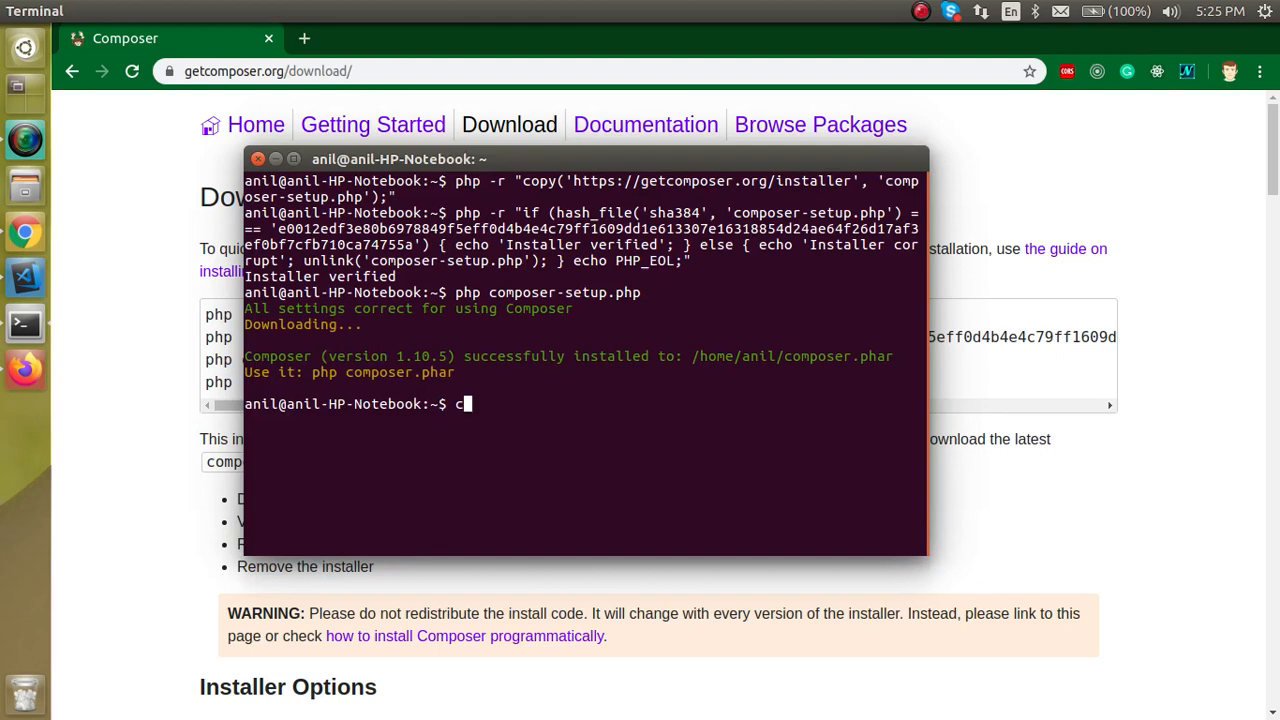
pyautogui.write('o')
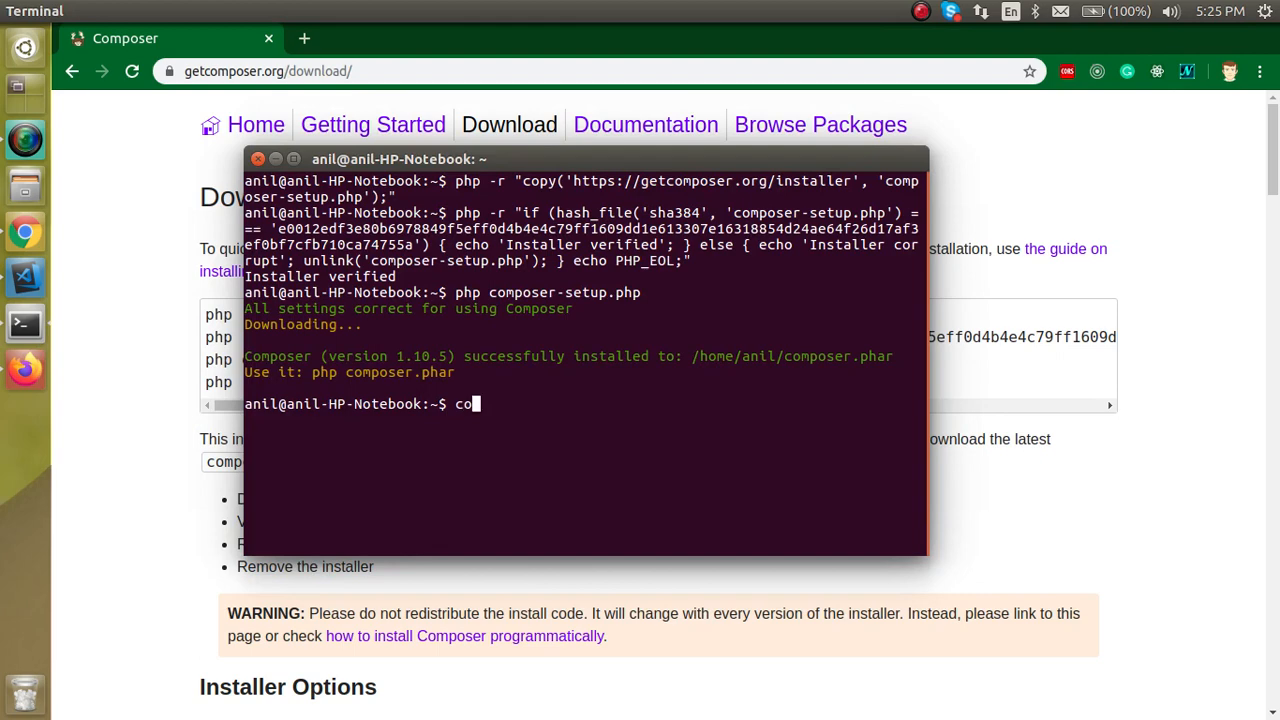
pyautogui.press('Return')
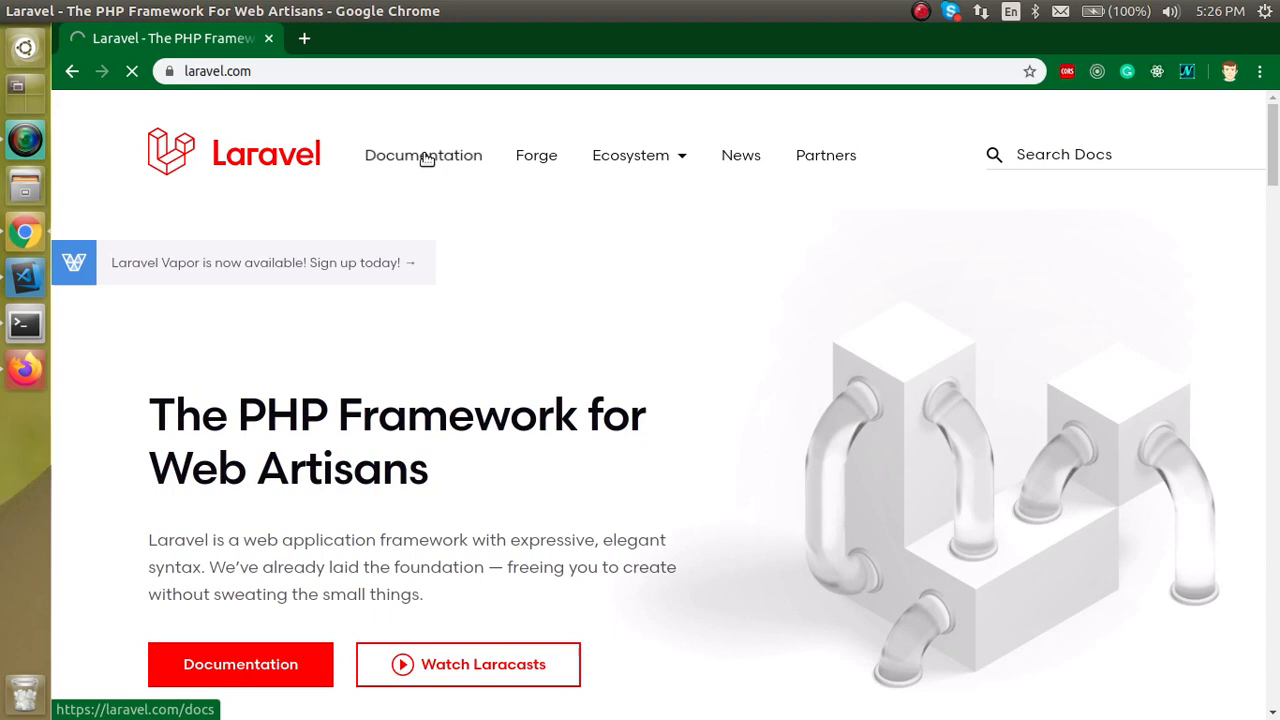
# - Show the Laravel docs' Installation page down to 'Installing Laravel' with its PHP requirement
pyautogui.click(424, 156)
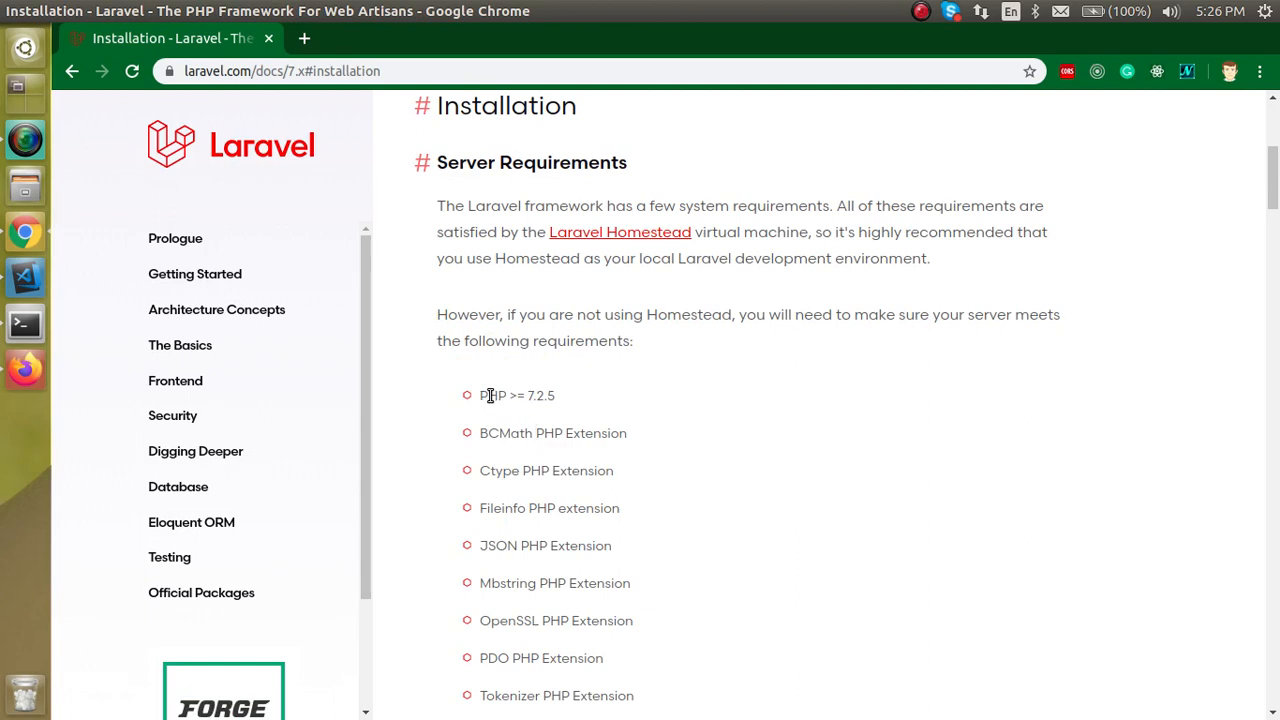
pyautogui.doubleClick(532, 396)
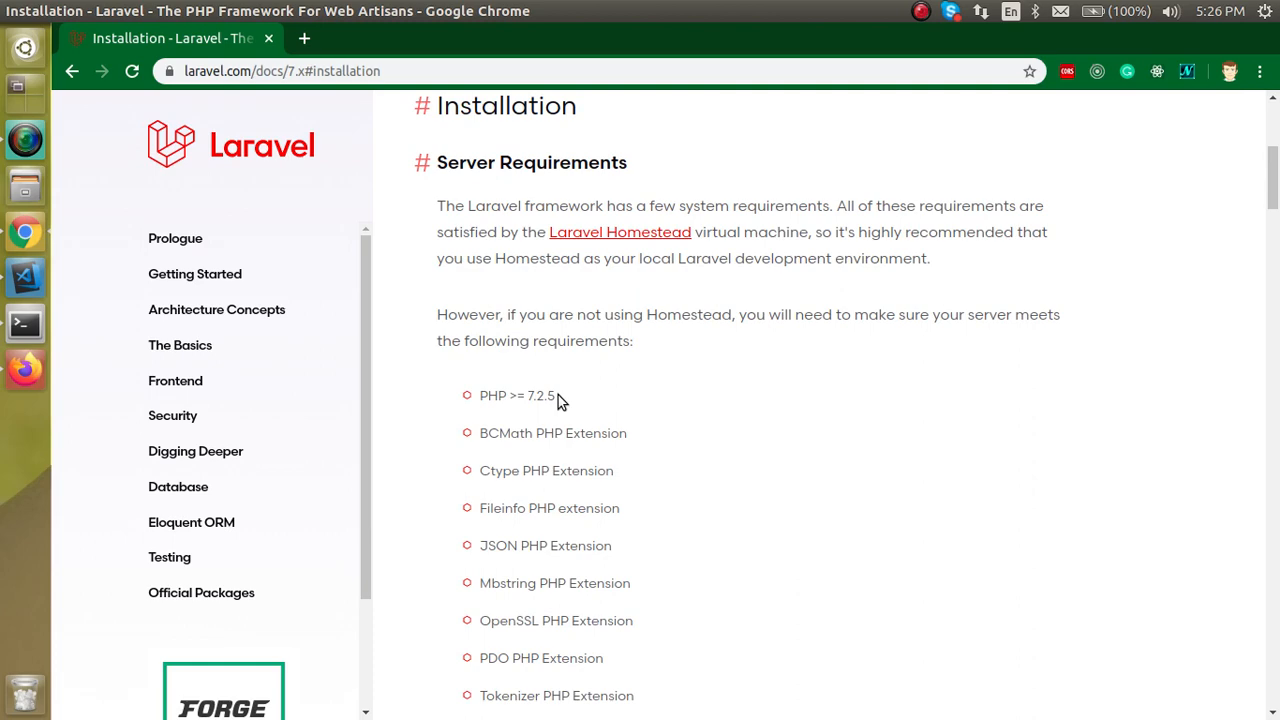
pyautogui.scroll(-3)
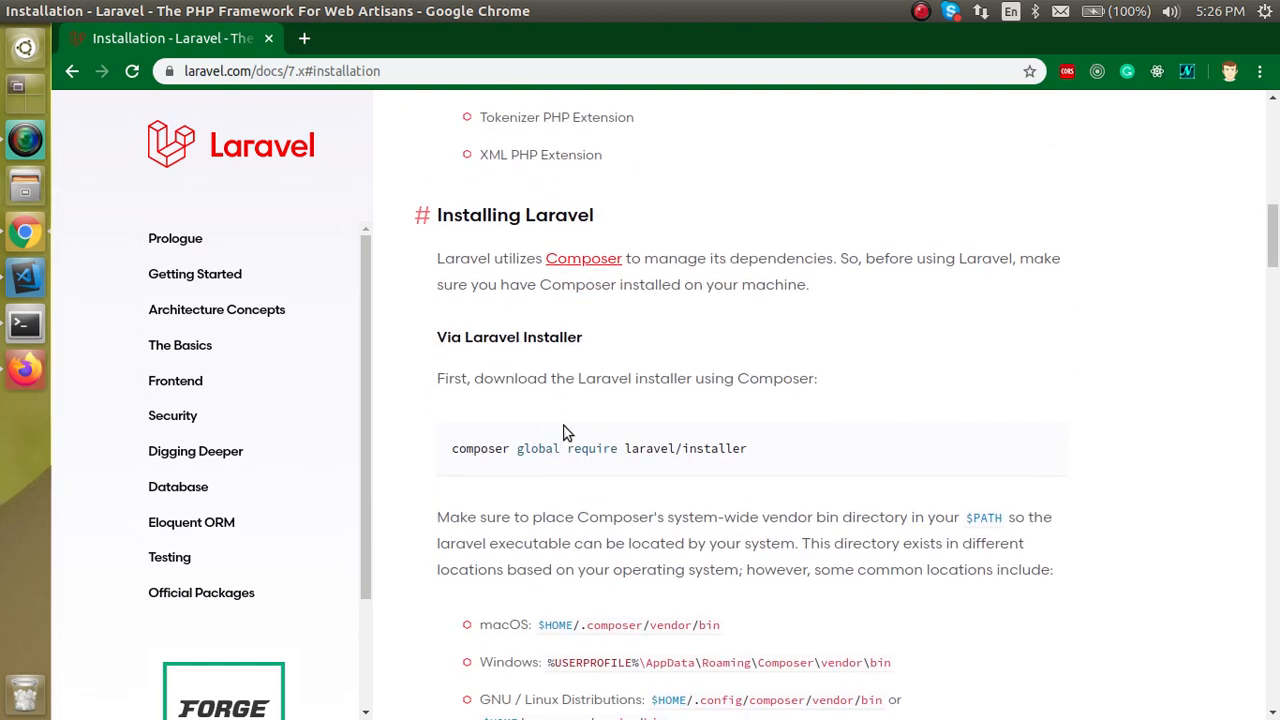
# - Copy 'composer global require laravel/installer' and select the 'laravel new blog' example further down
pyautogui.rightClick(570, 448)
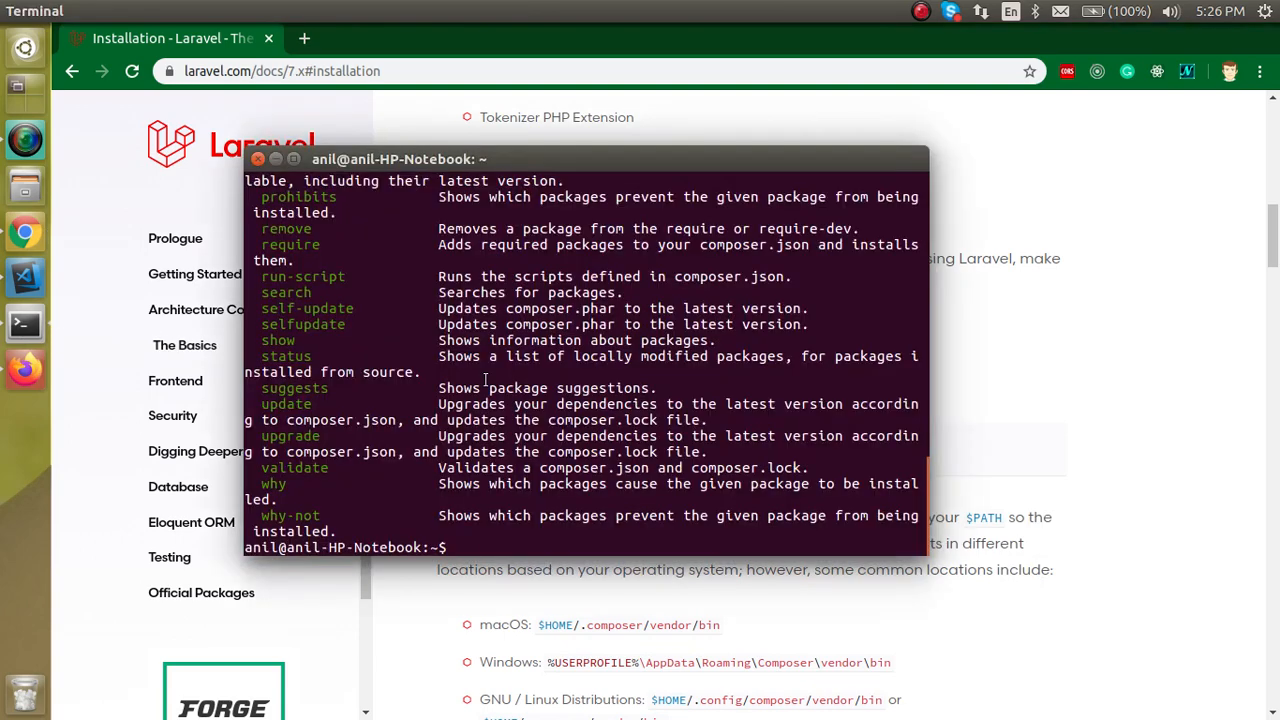
pyautogui.write('composer global require laravel/installer')
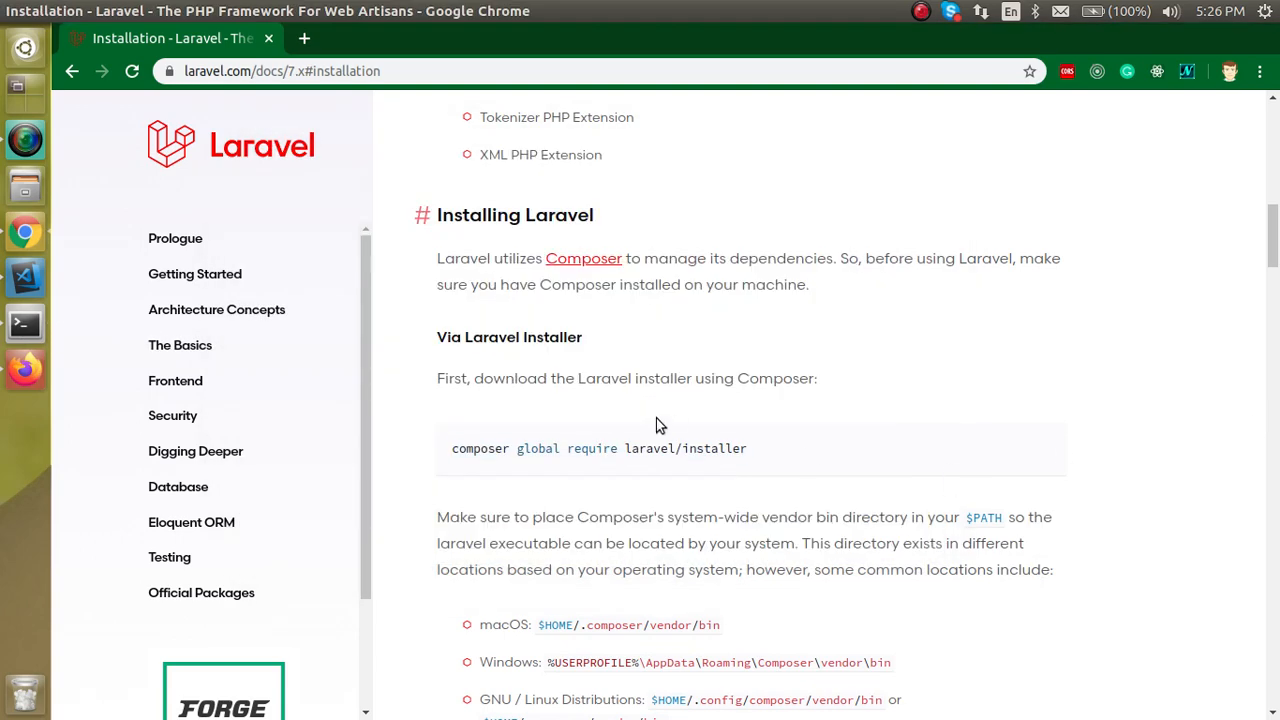
pyautogui.scroll(-3)
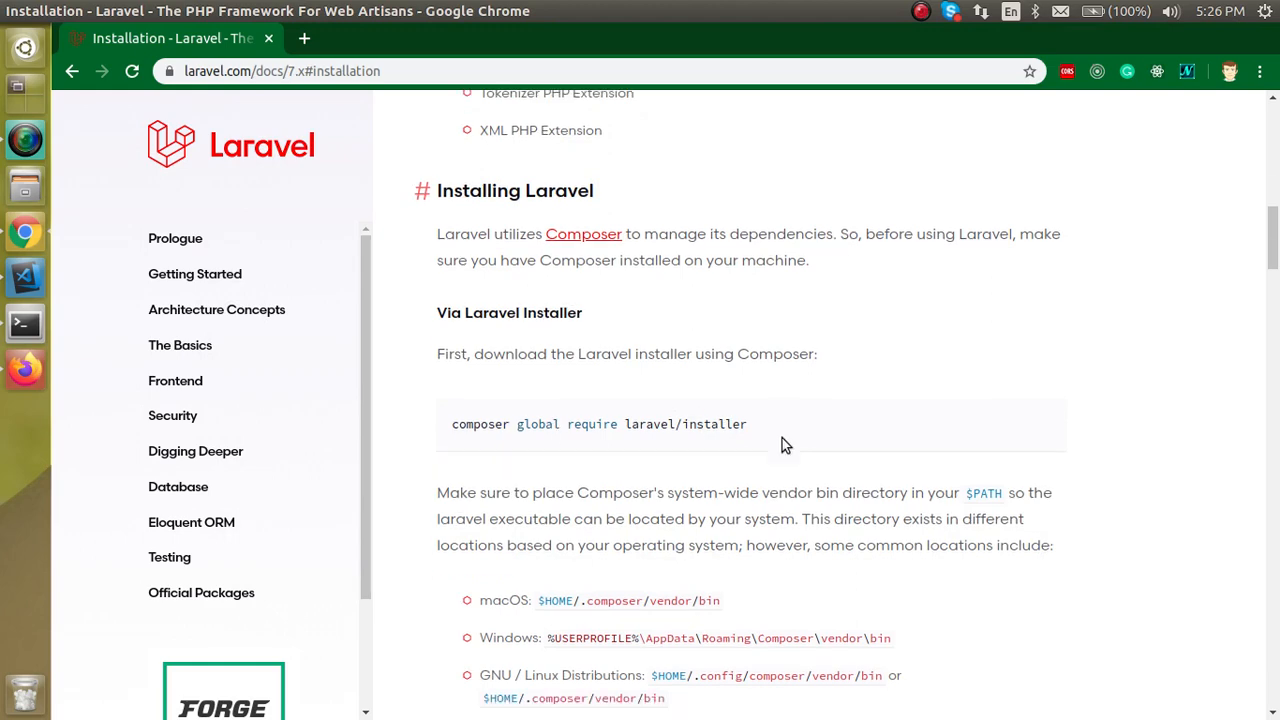
pyautogui.scroll(-3)
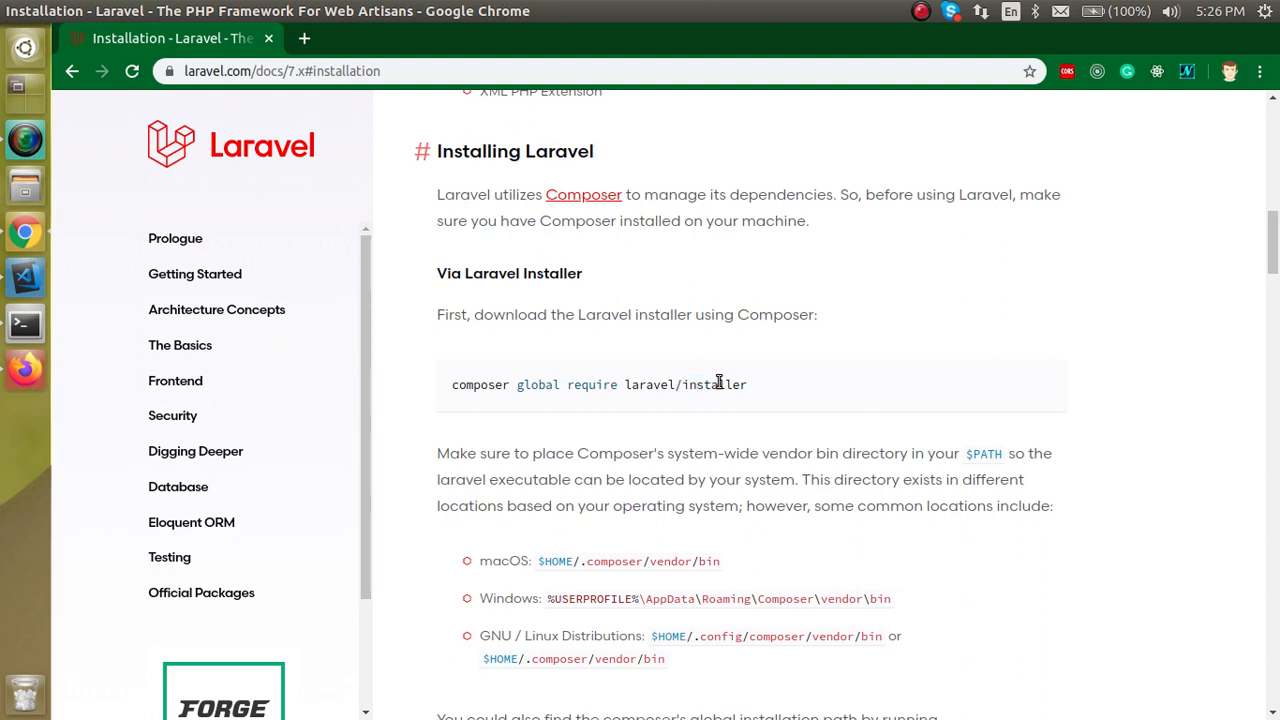
pyautogui.moveTo(768, 392)
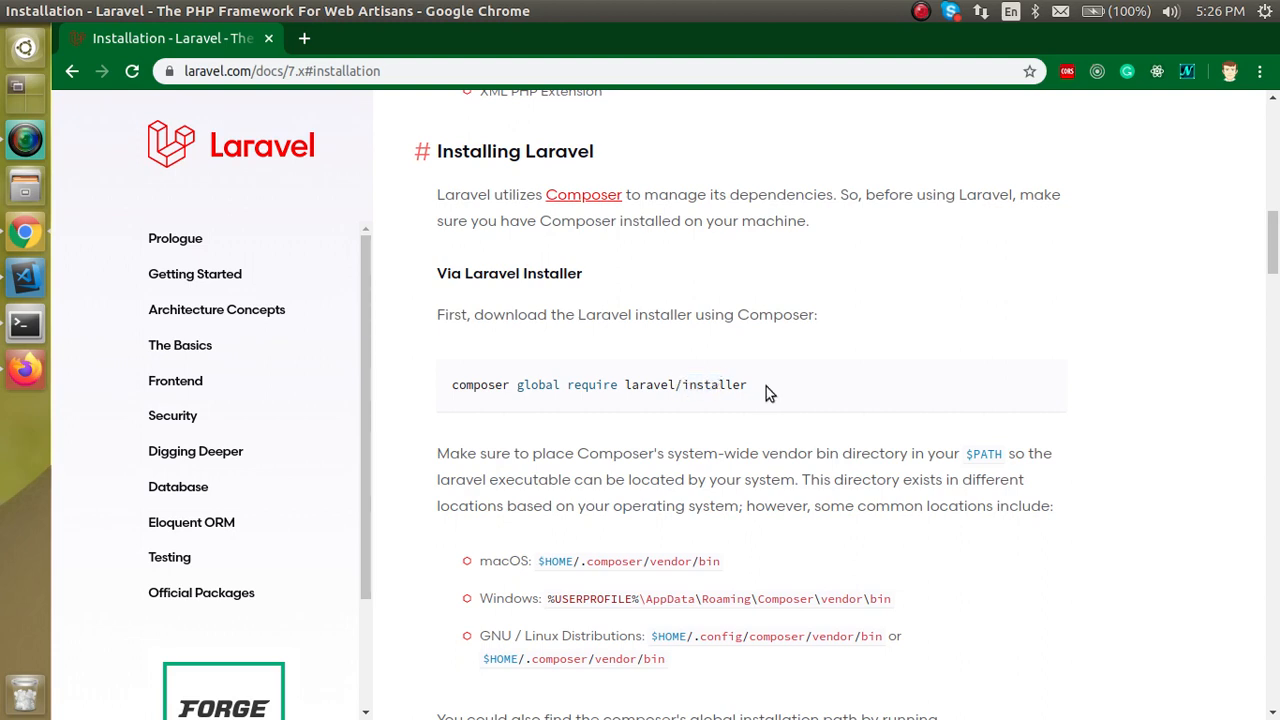
pyautogui.scroll(-3)
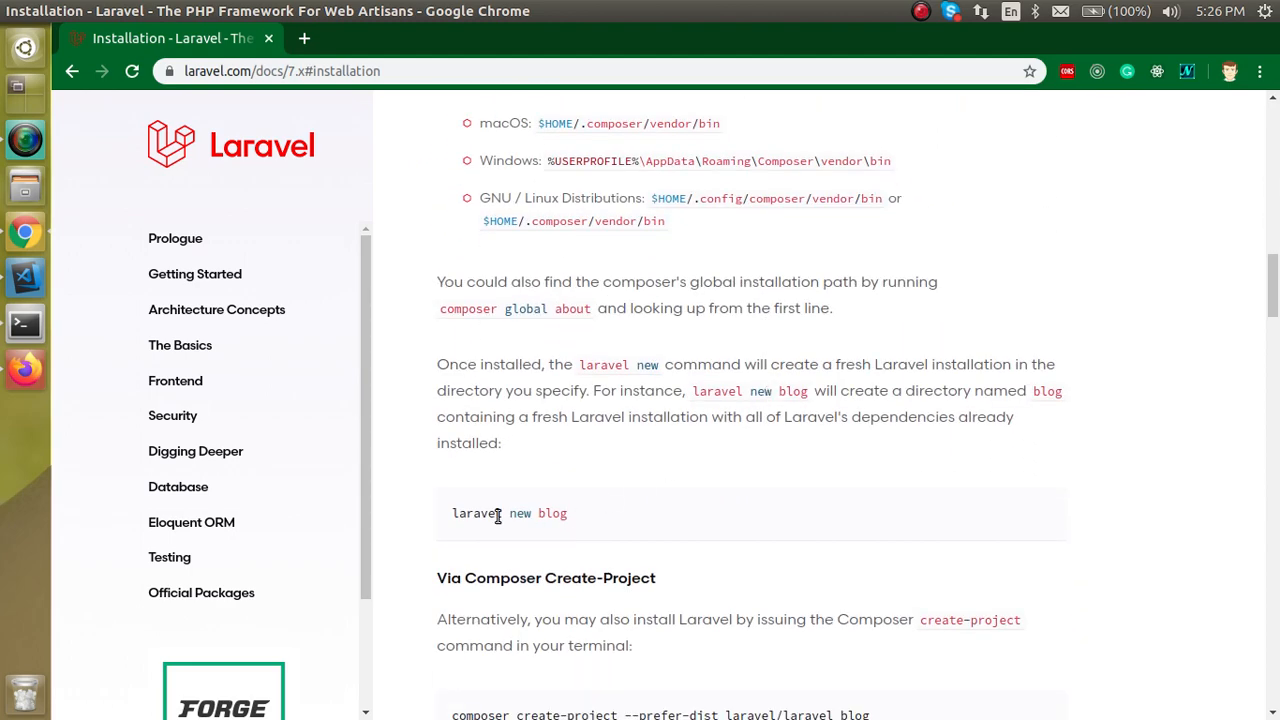
pyautogui.moveTo(452, 512); pyautogui.dragTo(564, 512)
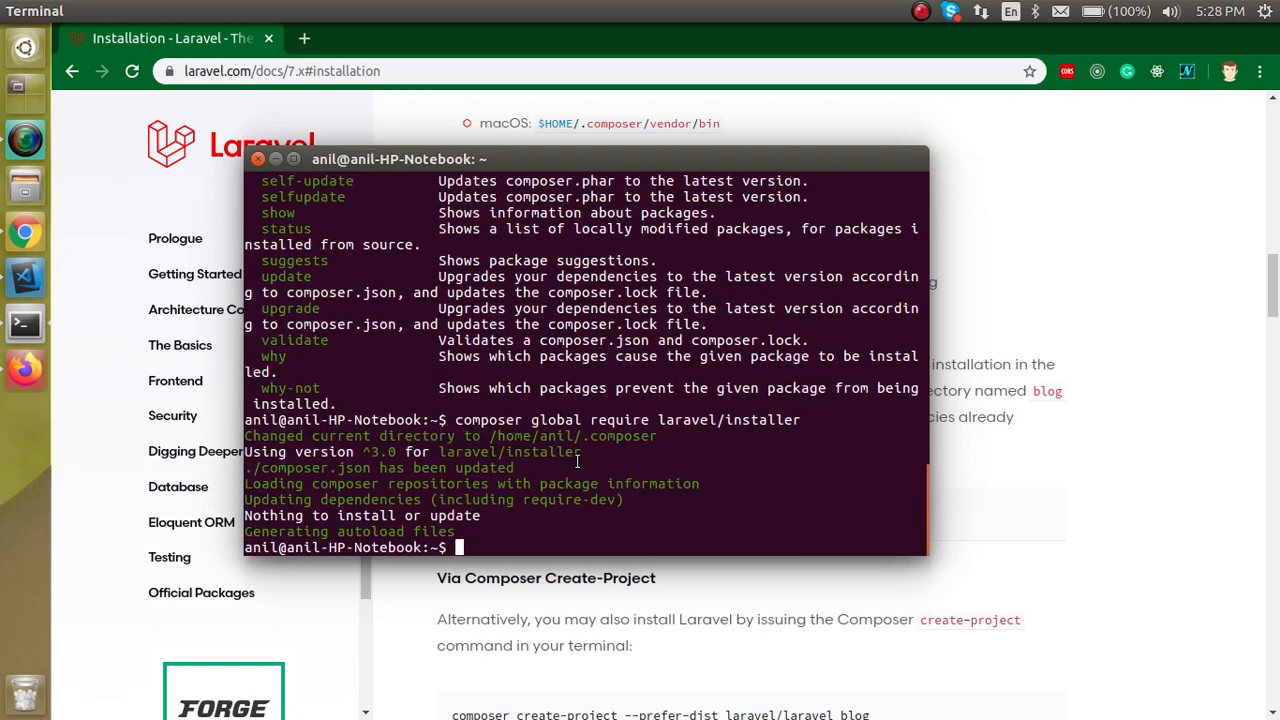
# - Run laravel to show Installer 3.0.1, then cd into Desktop/7/
pyautogui.write('laravel')
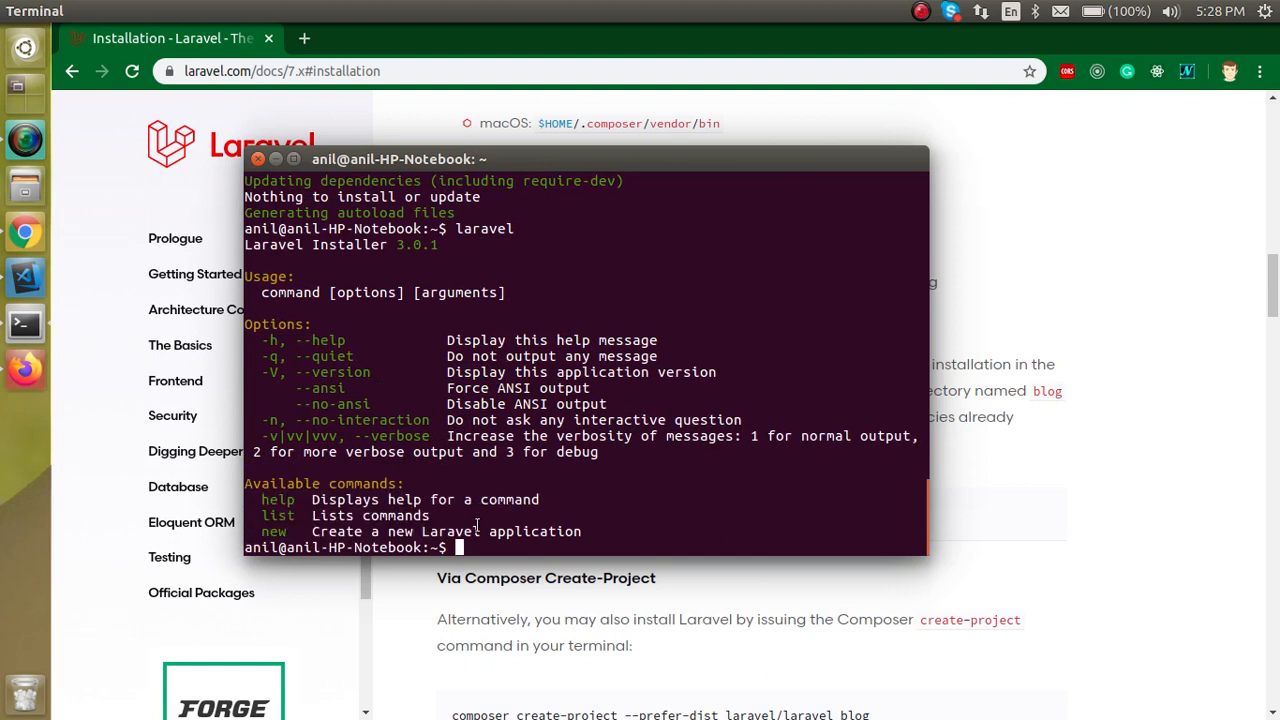
pyautogui.write('c')
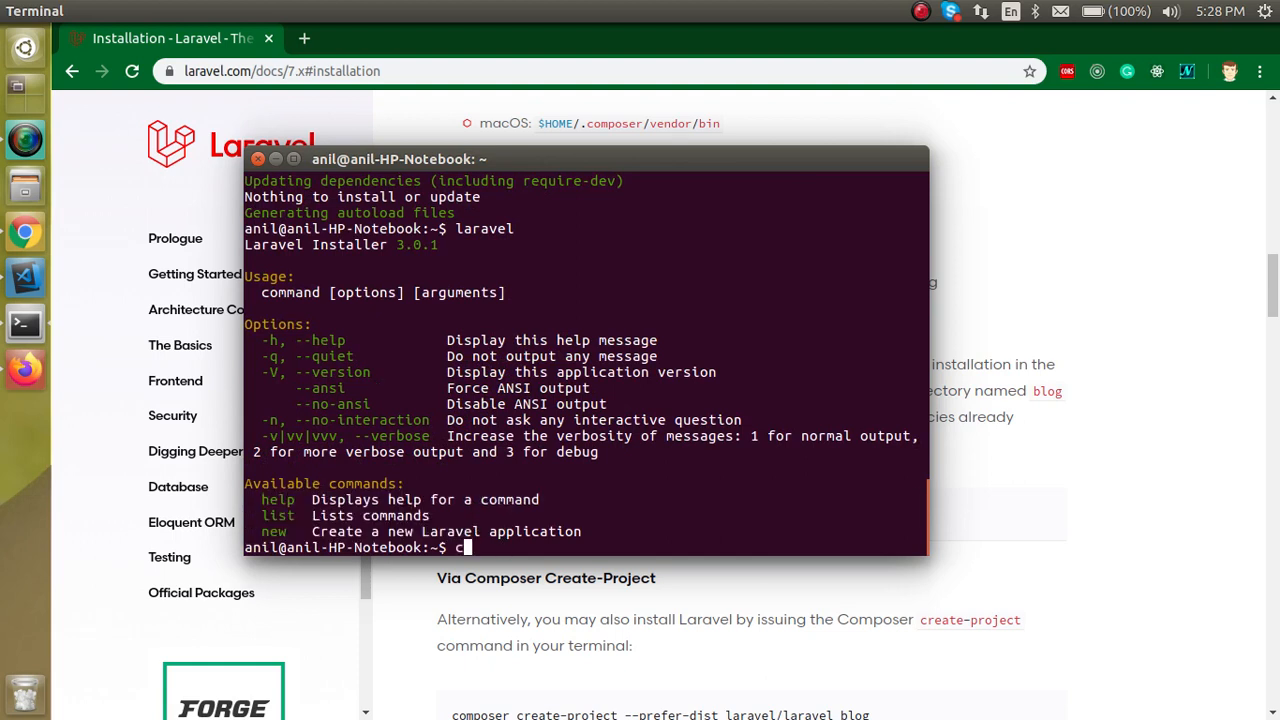
pyautogui.write('d Desktop/7/')
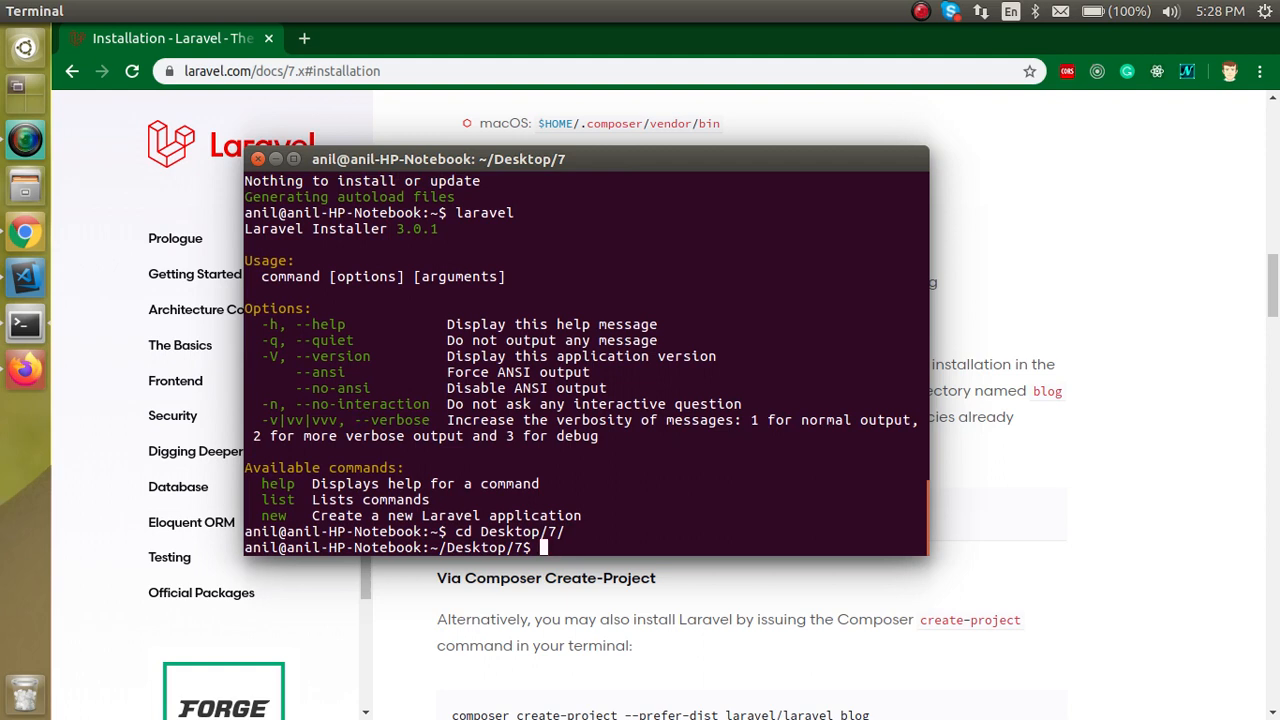
# - List the folder showing resto-hi, then run laravel new resto-en until 'Application ready!'
pyautogui.write('ls')
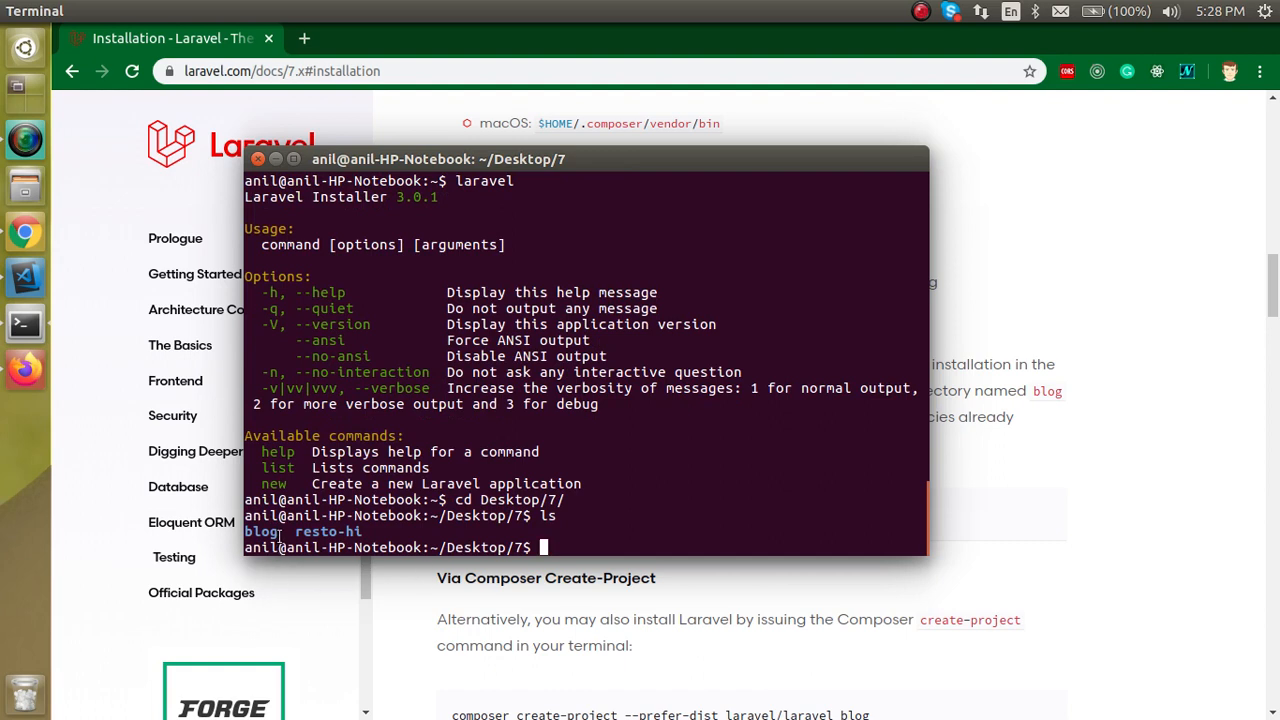
pyautogui.doubleClick(260, 532)
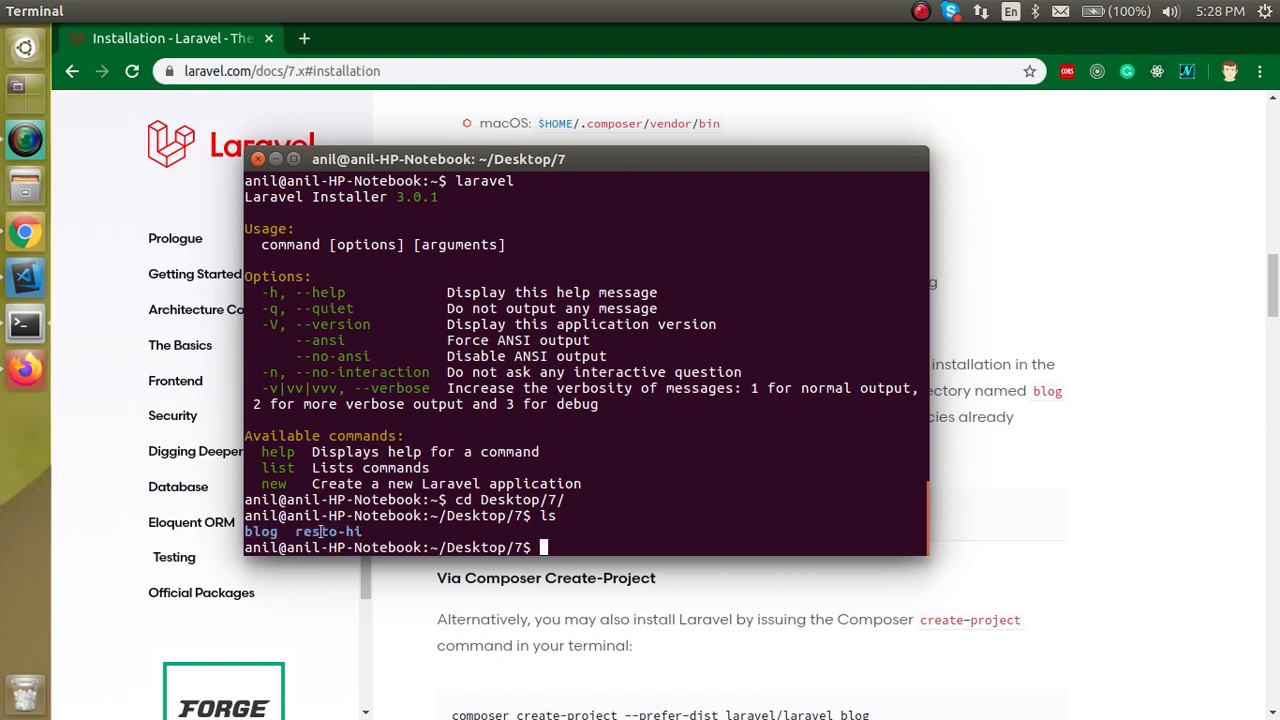
pyautogui.doubleClick(326, 532)
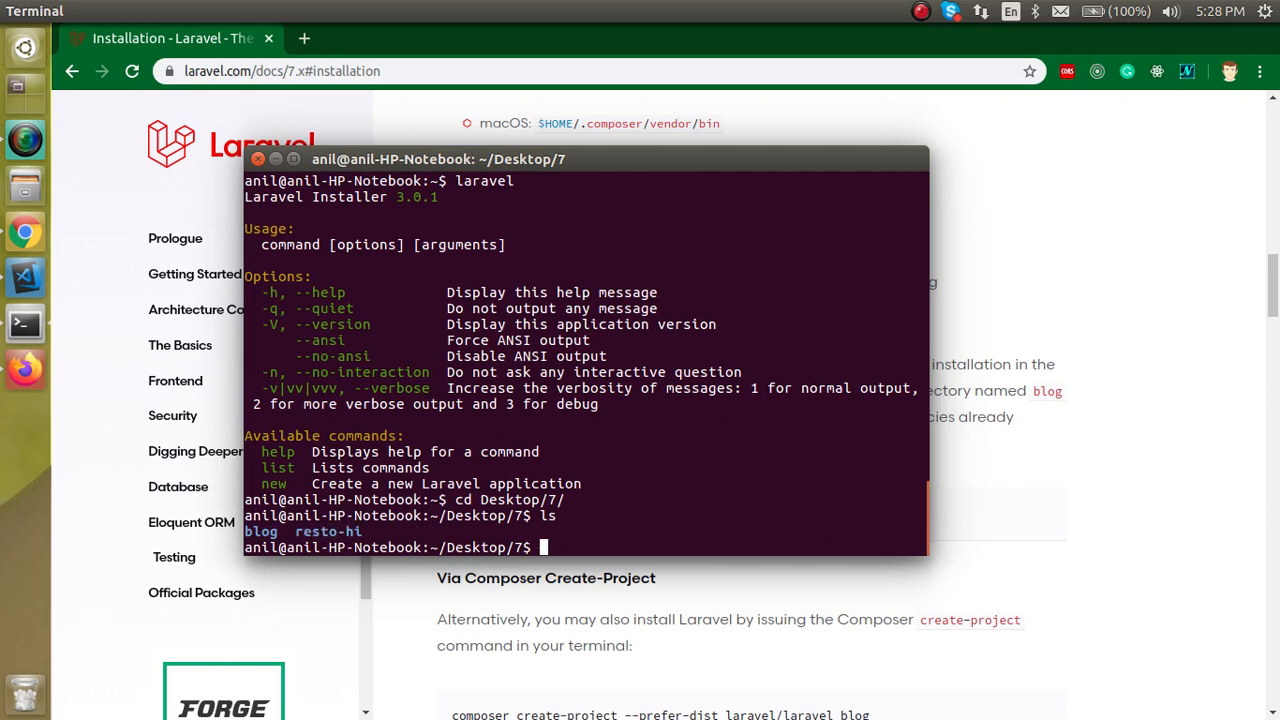
pyautogui.write('laravel')
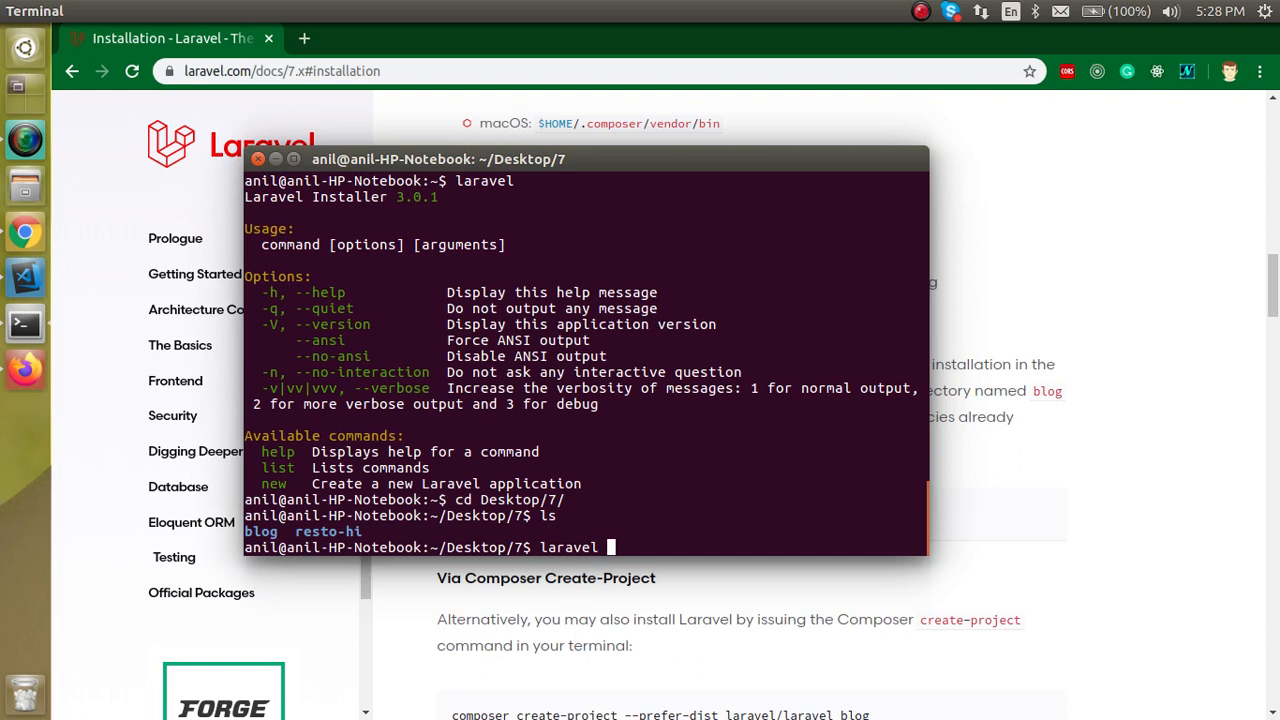
pyautogui.write('new re')
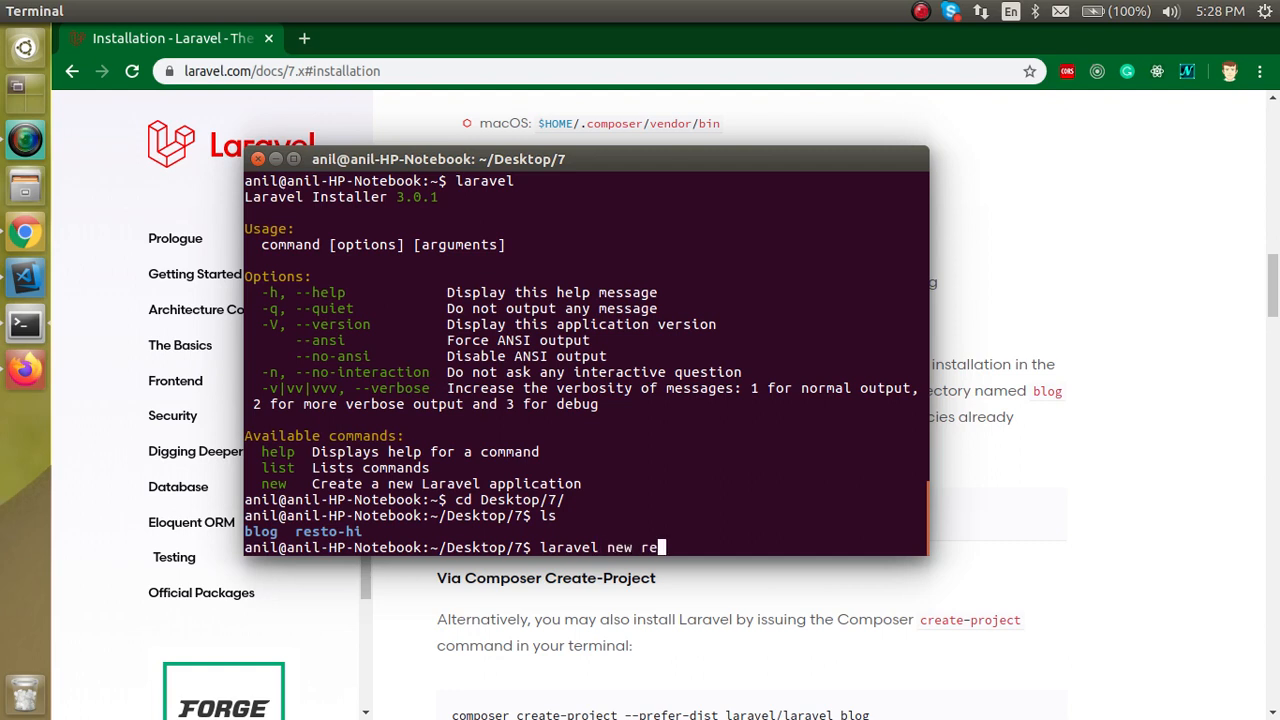
pyautogui.write('sto-en')
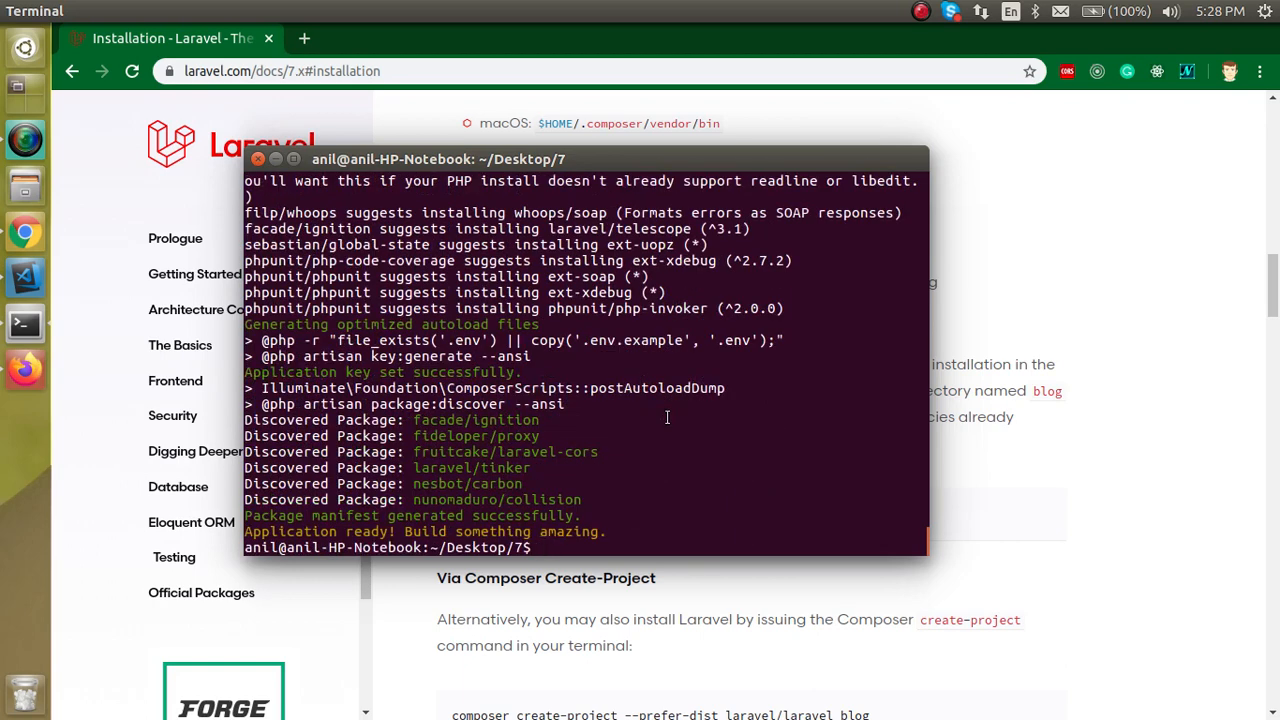
# - Move into resto-en/ and run php artisan serve, starting the server at 127.0.0.1:8000
pyautogui.write('cd resto-en/')
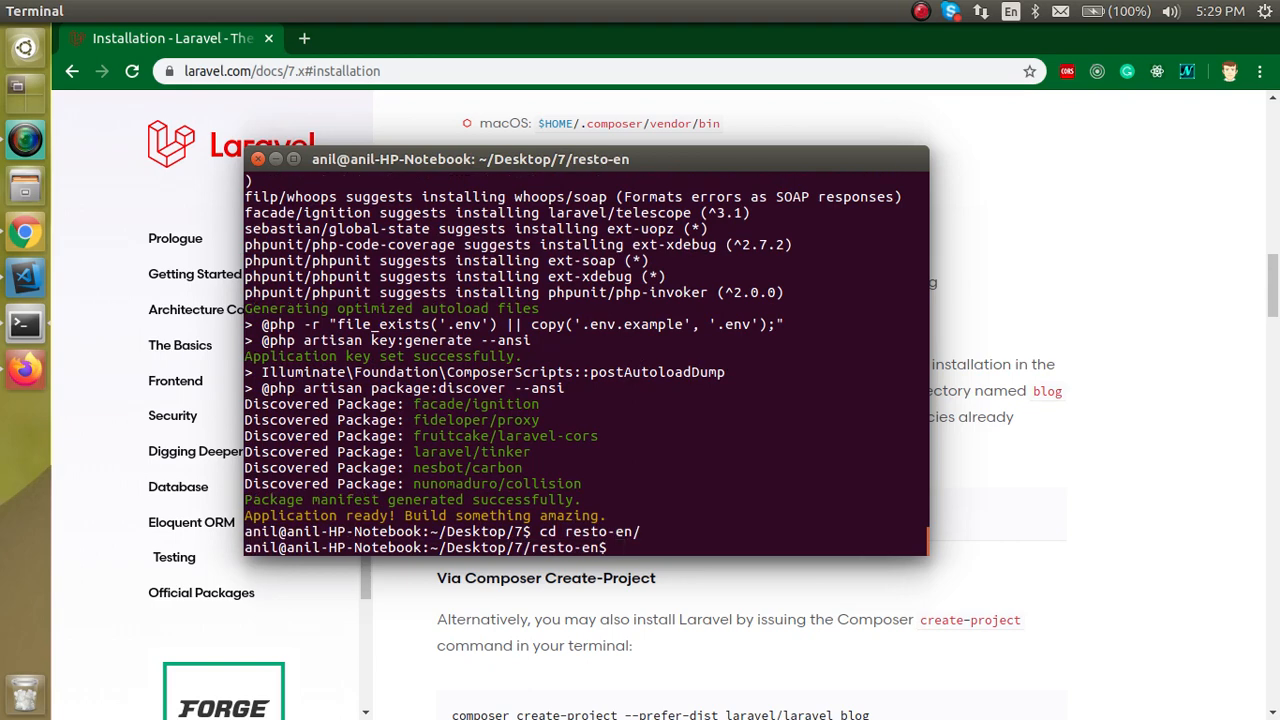
pyautogui.write('phpaer')
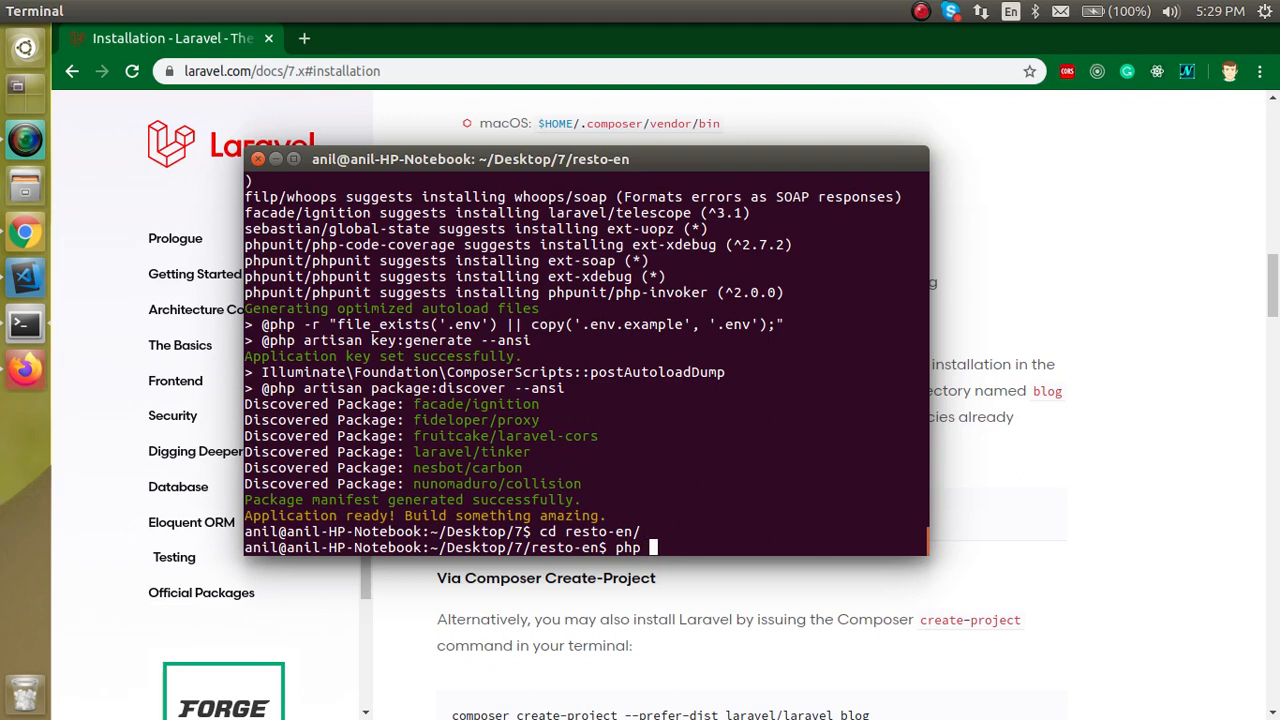
pyautogui.write('artisan')
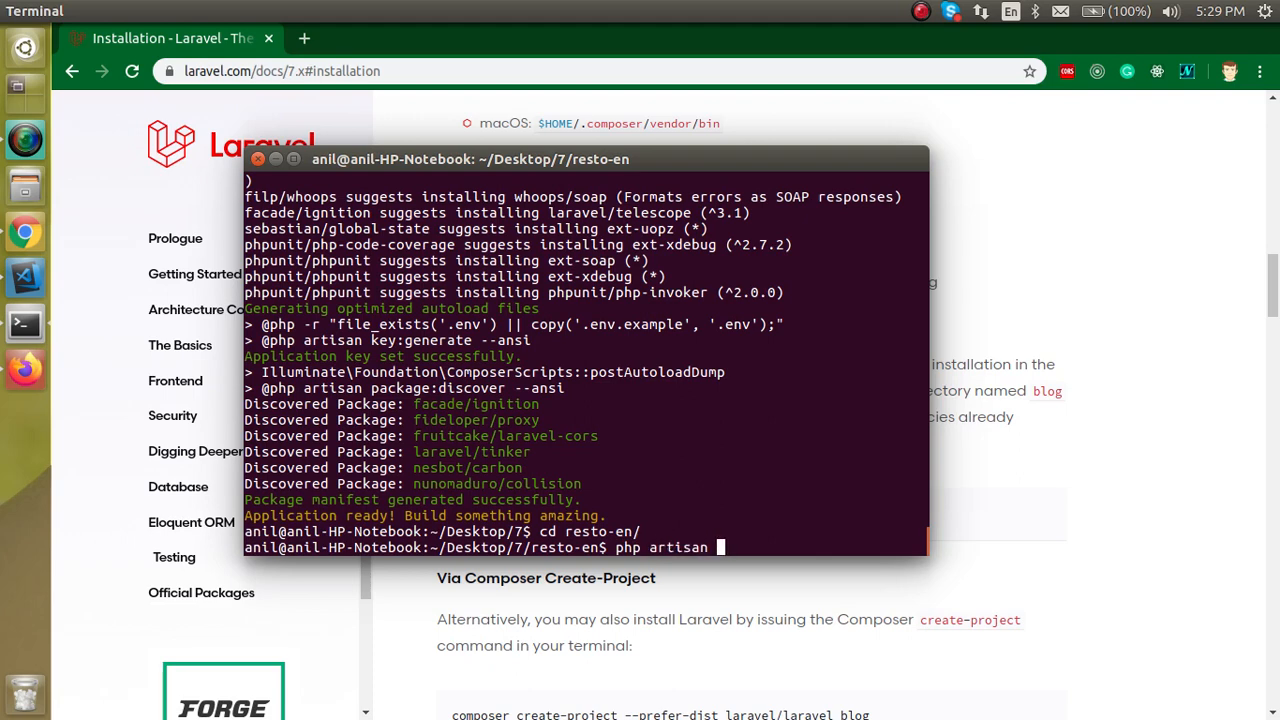
pyautogui.write('serve')
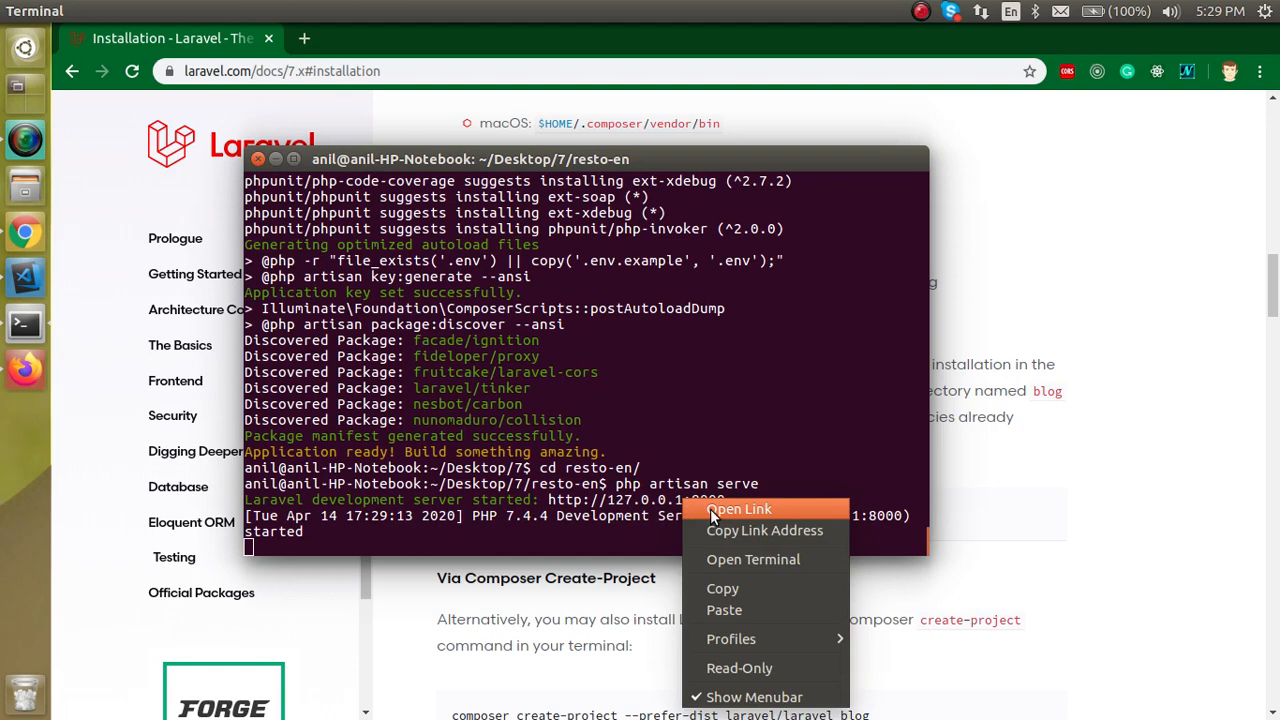
pyautogui.click(740, 510)
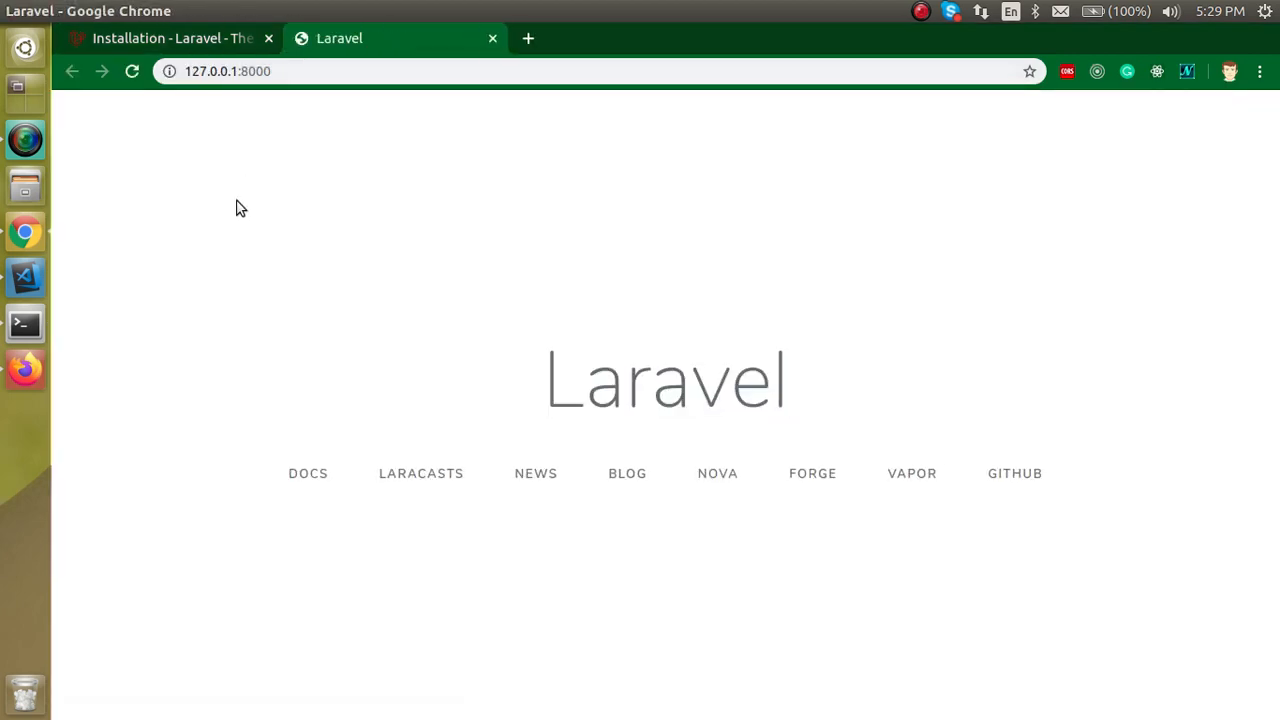
pyautogui.moveTo(544, 388)
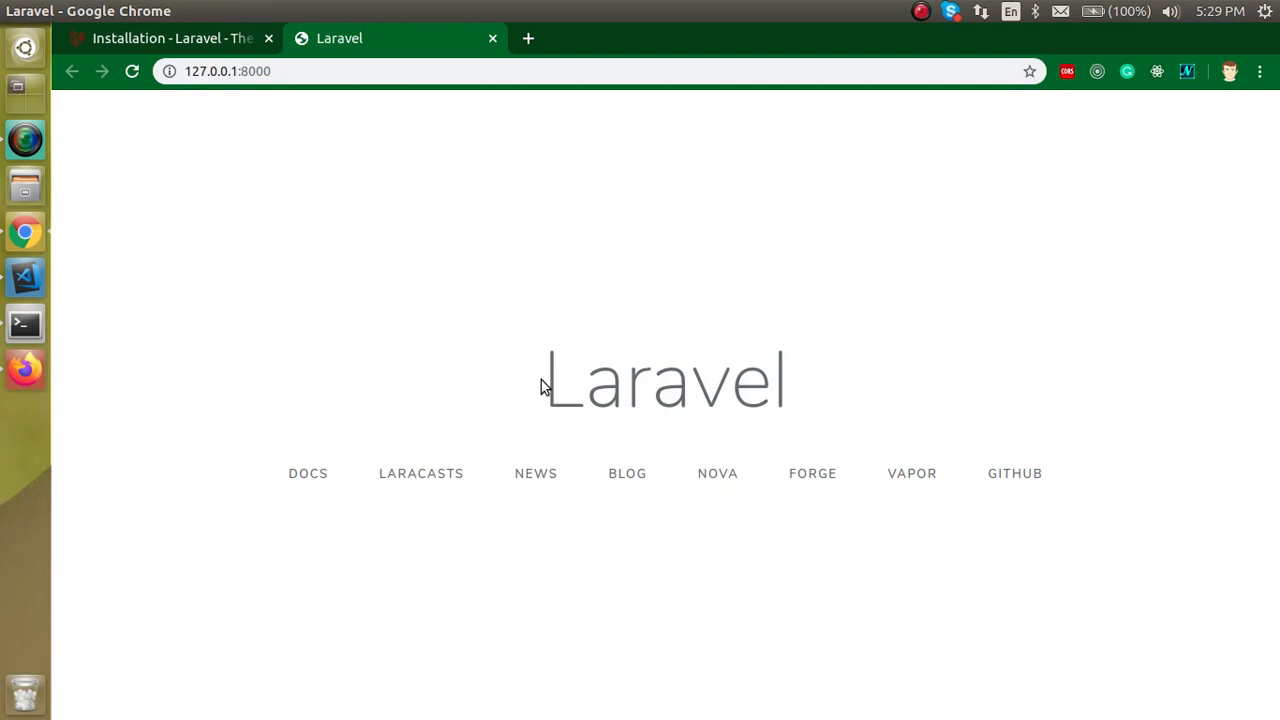
pyautogui.moveTo(220, 50)
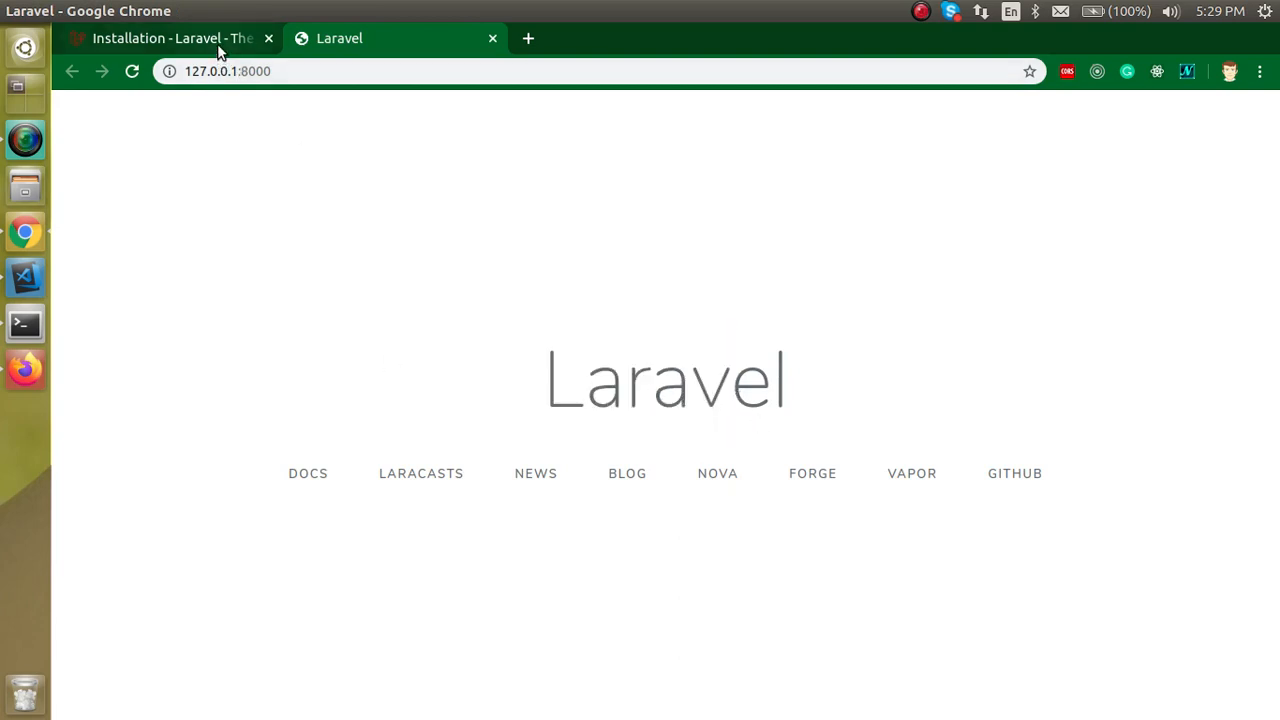
pyautogui.moveTo(176, 38)
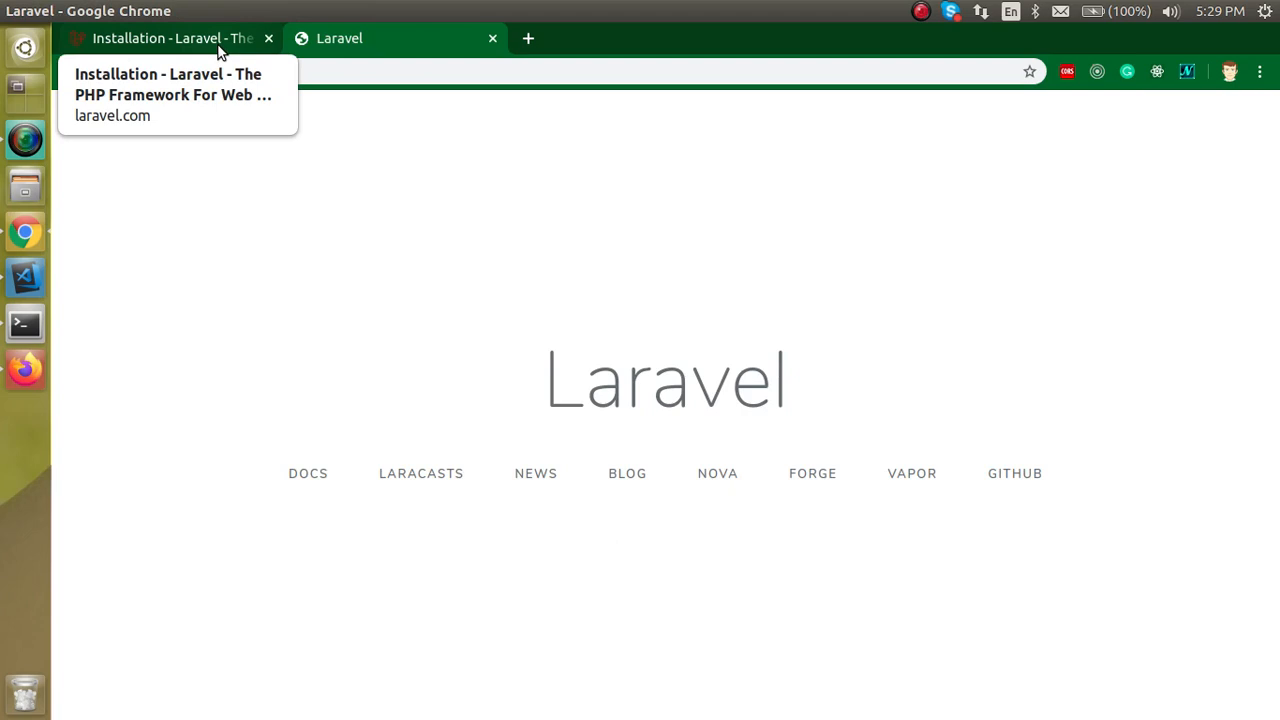